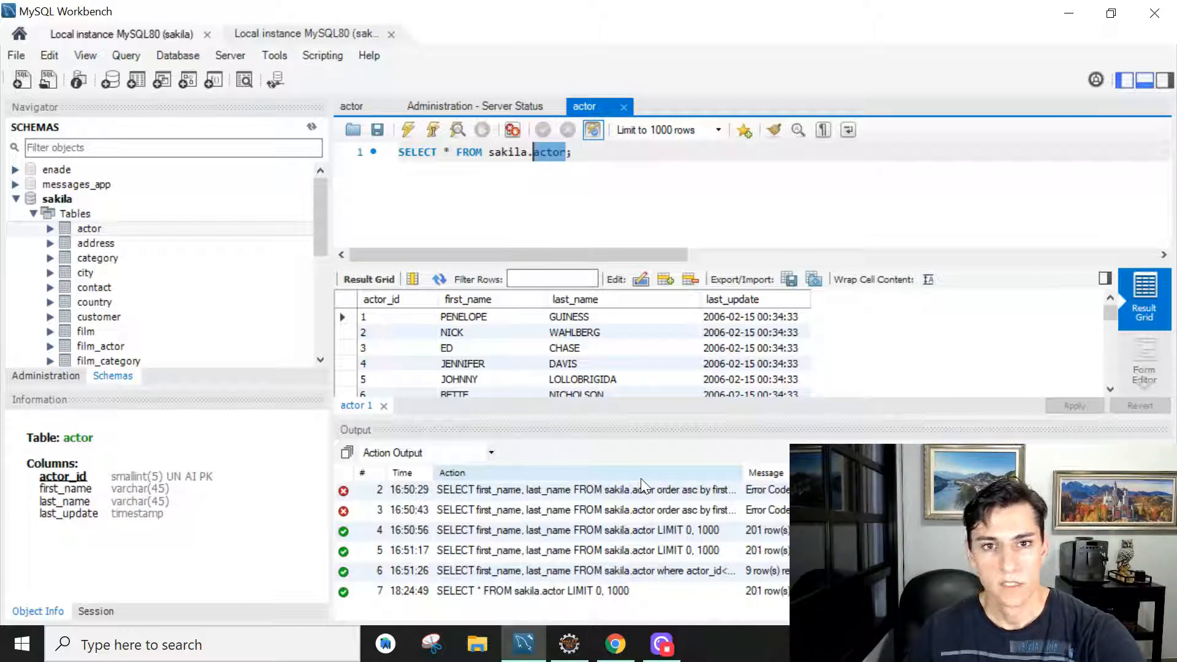
mouse_move(457, 130)
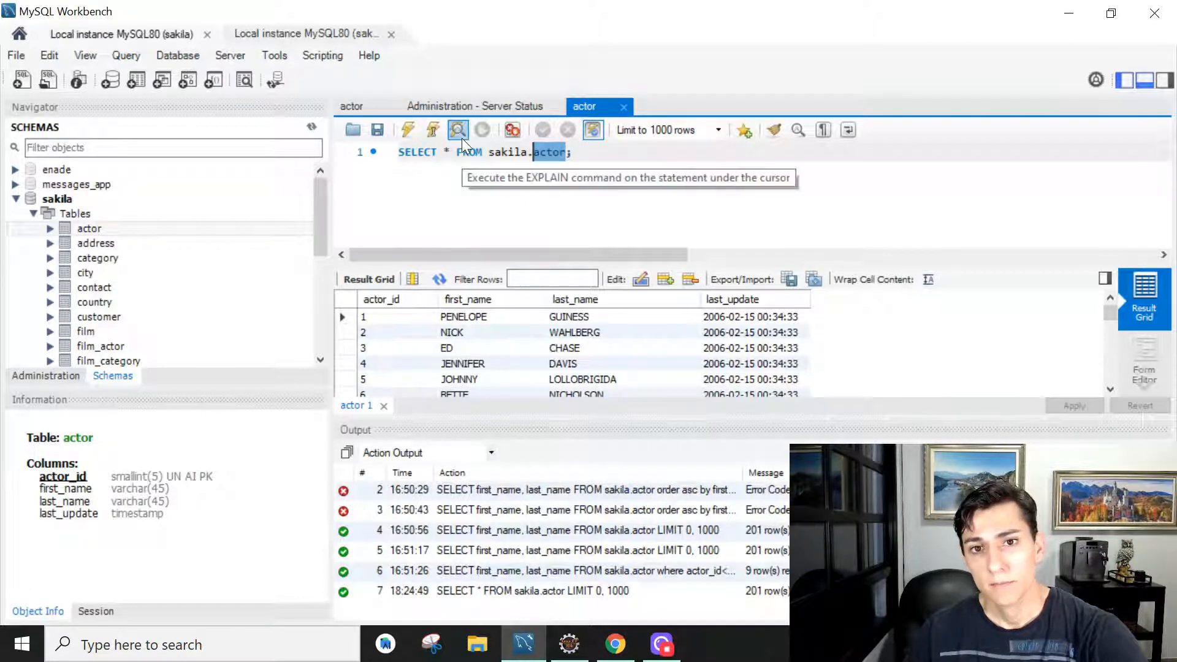
mouse_move(515, 313)
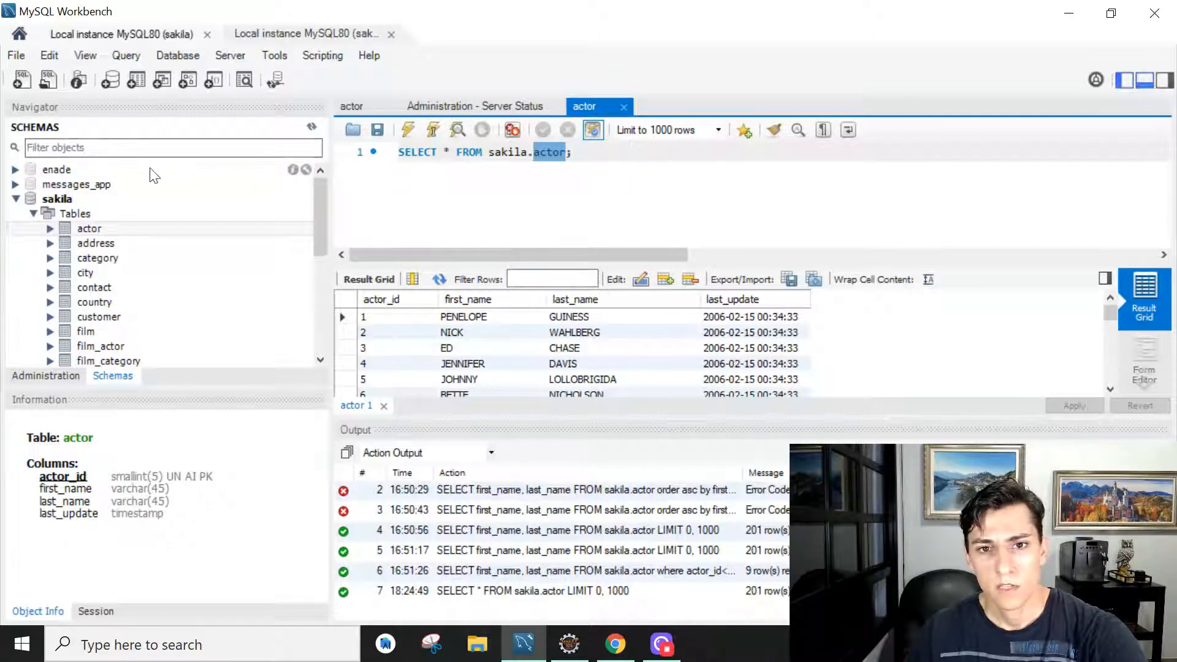
Check the server status overview and return to the actor query results in MySQL Workbench
left_click(474, 106)
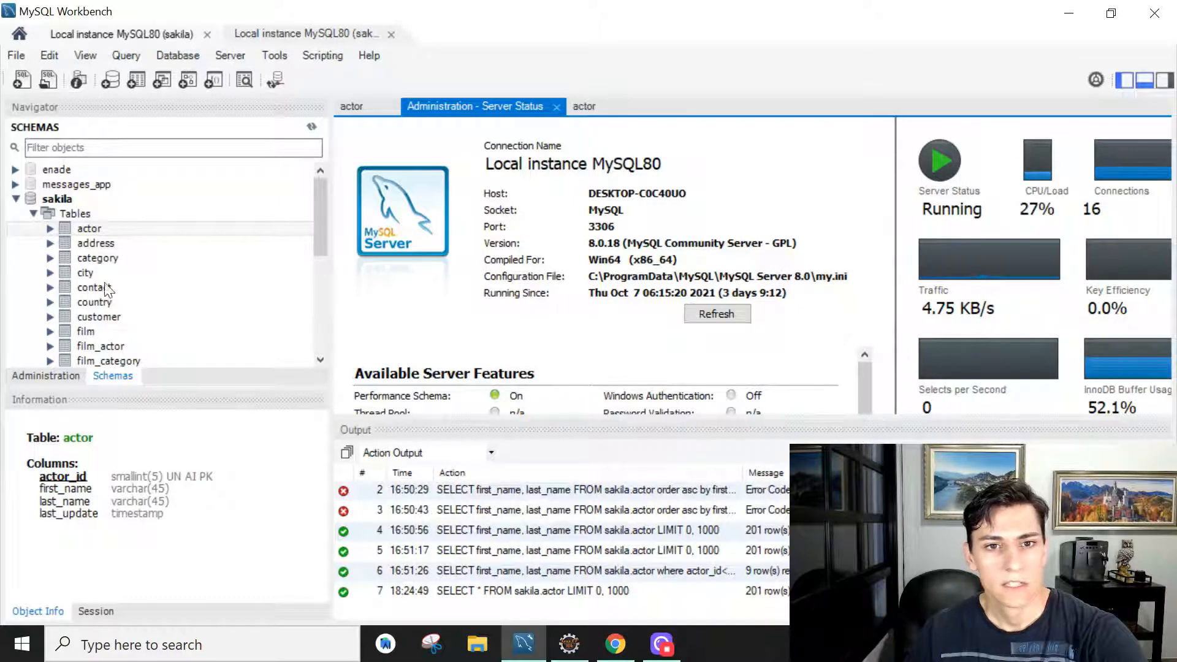
mouse_move(529, 201)
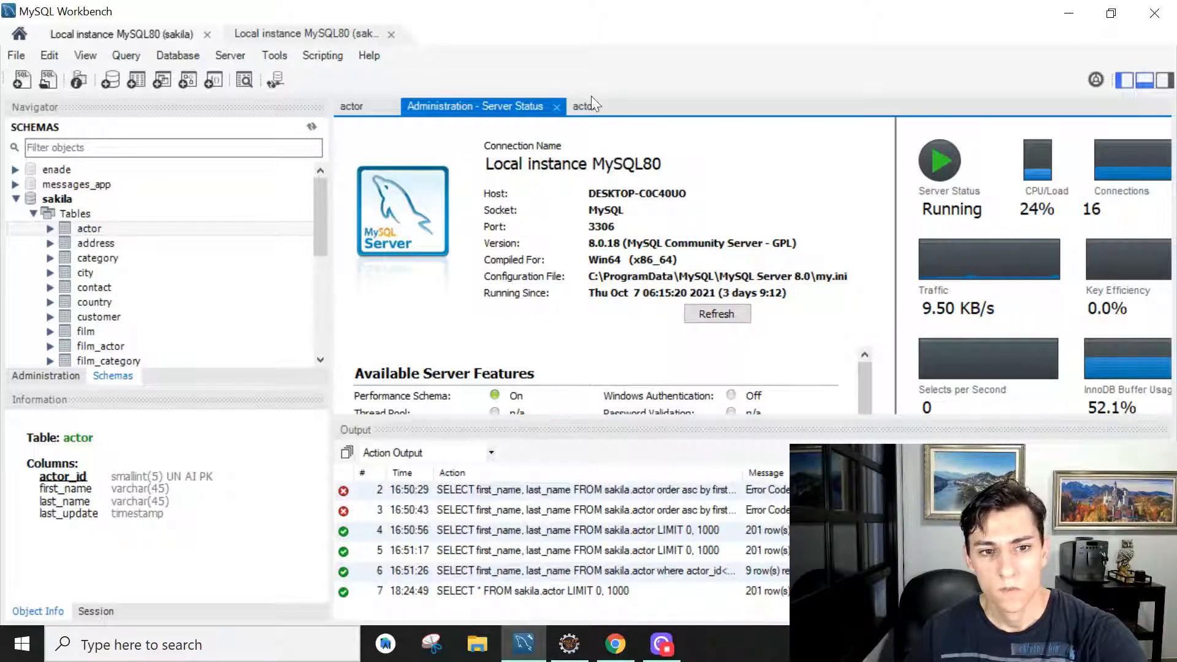
left_click(581, 106)
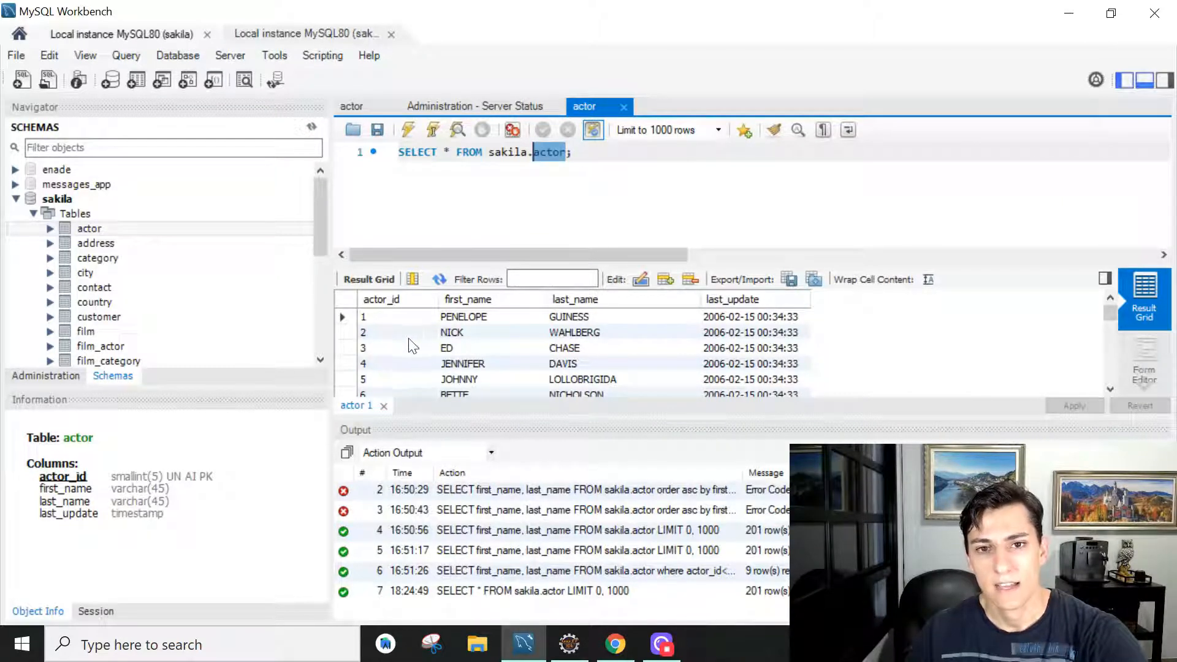
mouse_move(458, 353)
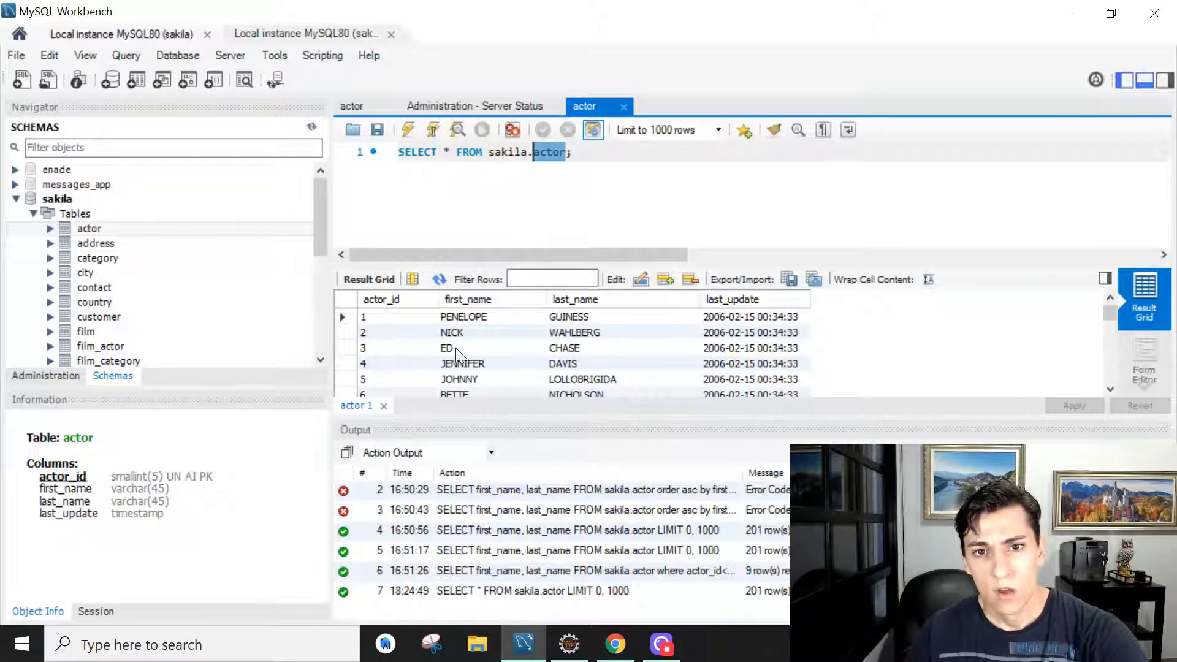
mouse_move(446, 347)
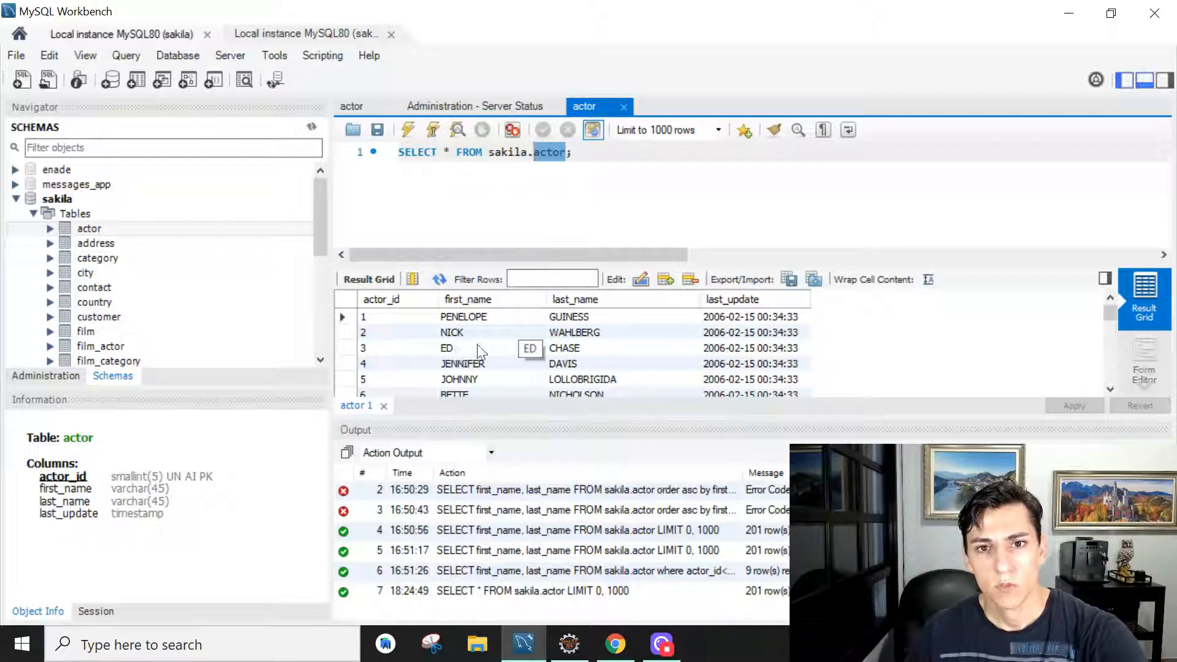
mouse_move(548, 481)
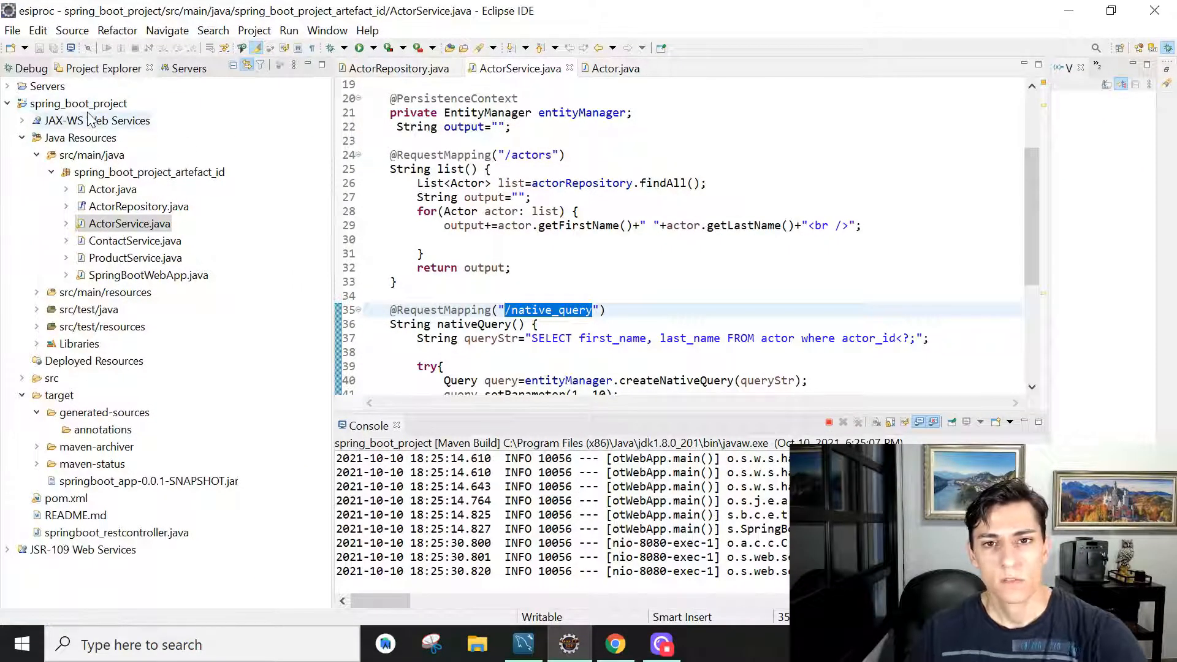
mouse_move(146, 179)
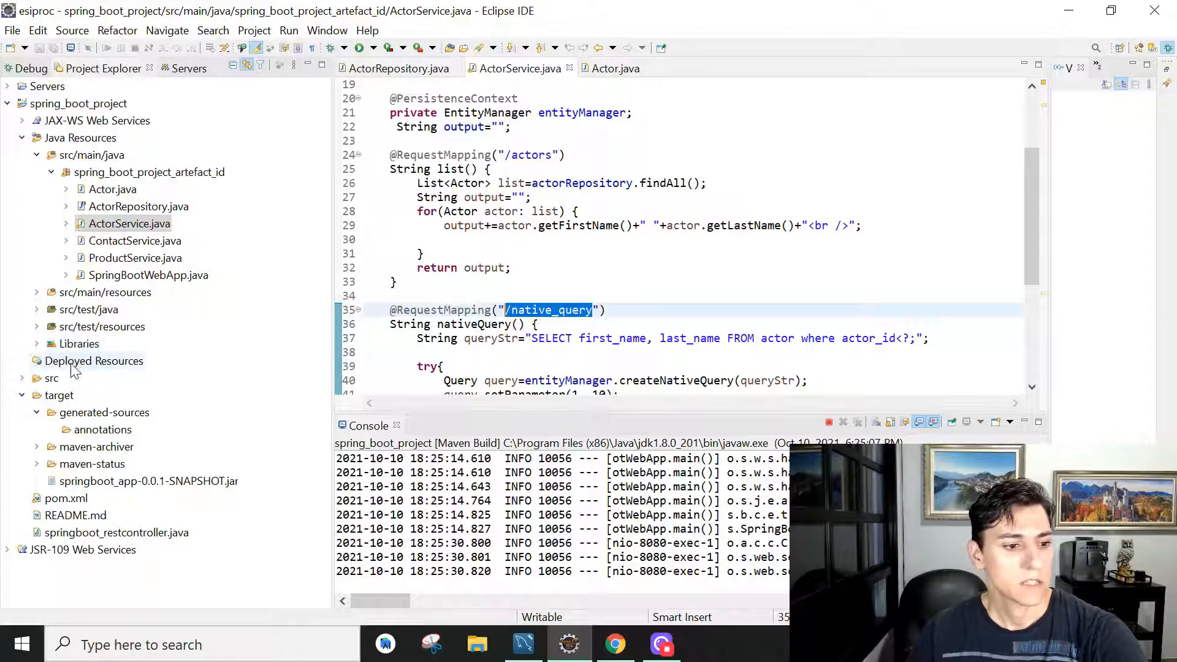
View pom.xml's dependencies section and highlight the MySQL Connector-J entry
left_click(65, 499)
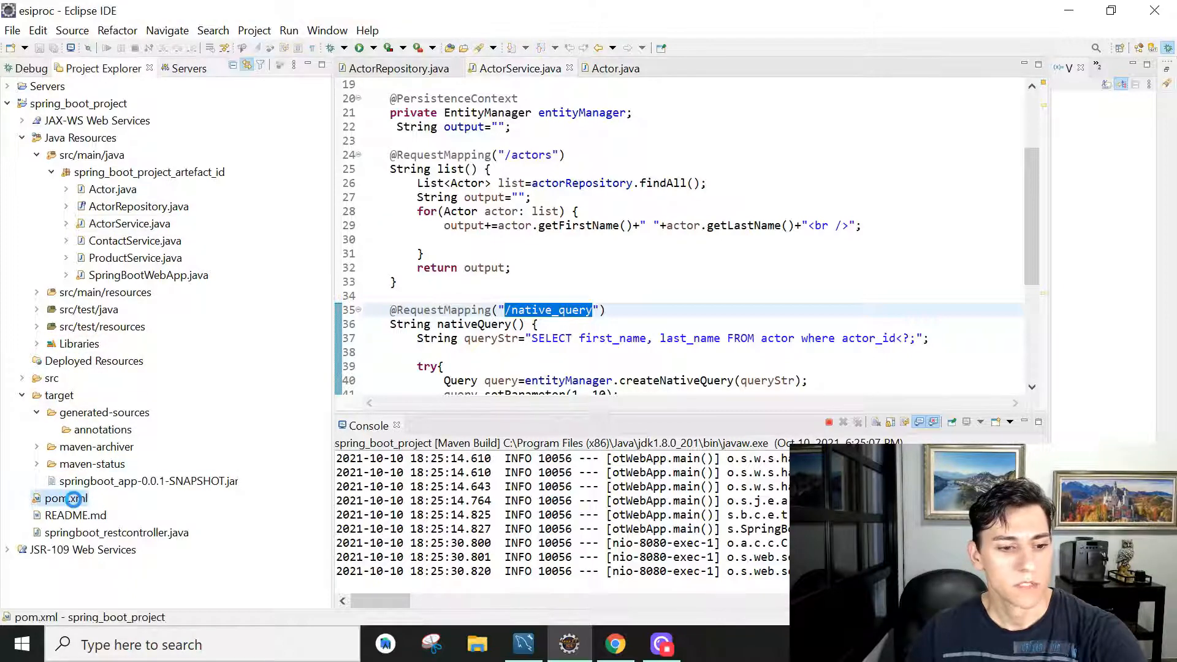
double_click(55, 498)
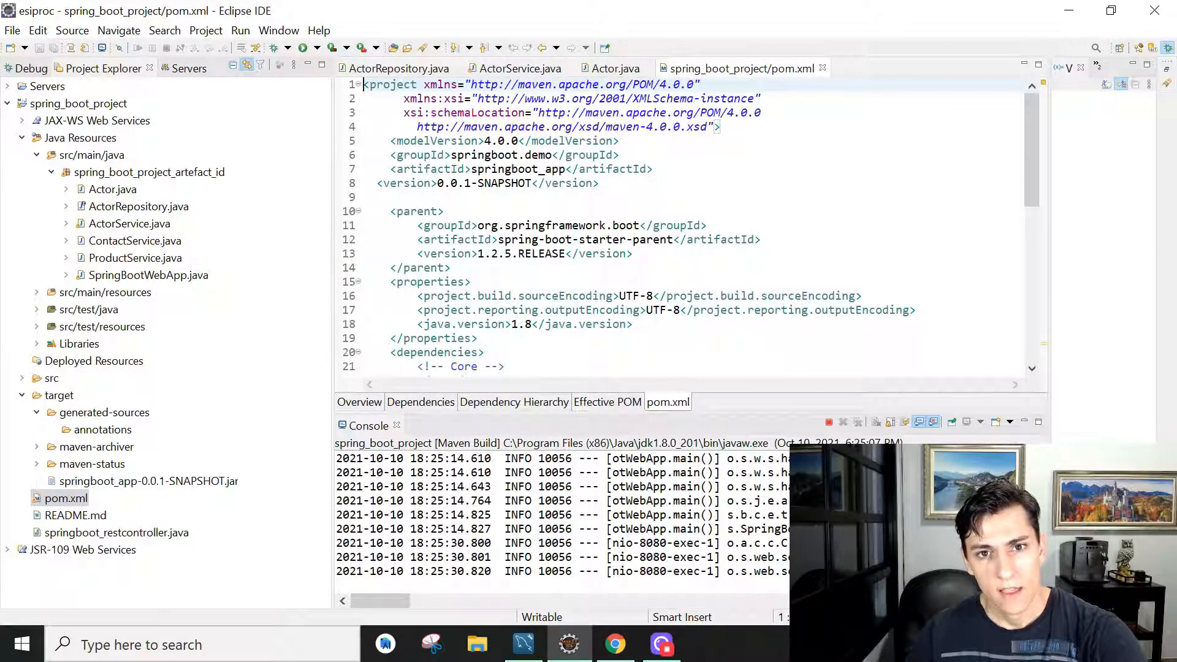
scroll("down", 3)
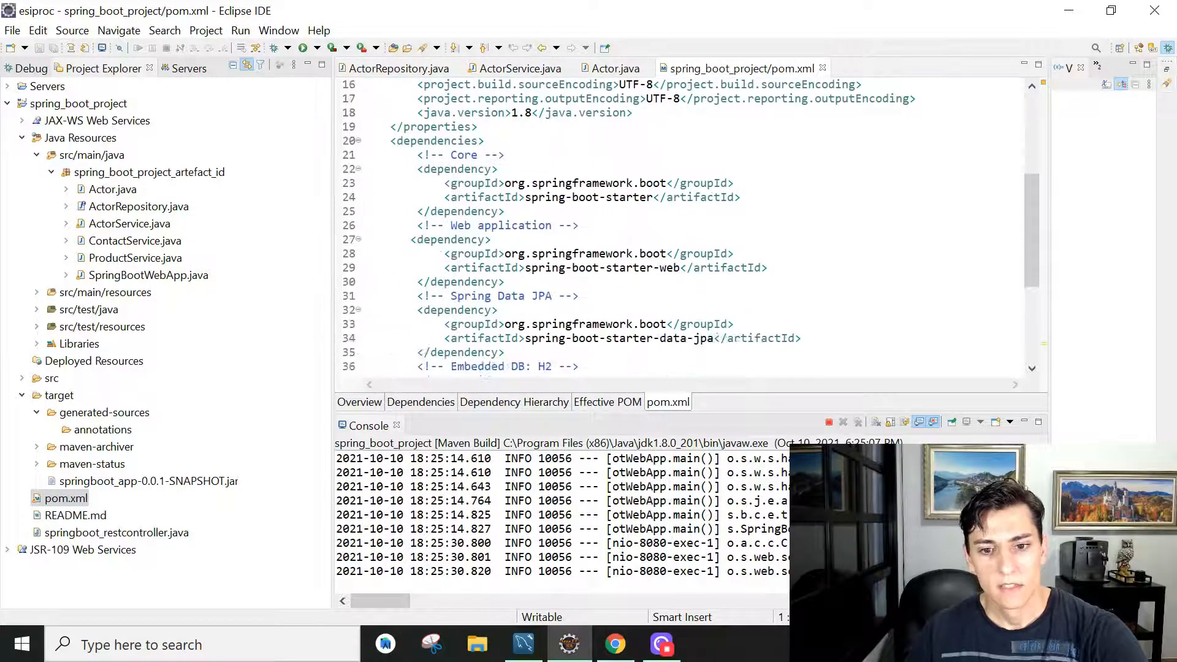
scroll("down", 3)
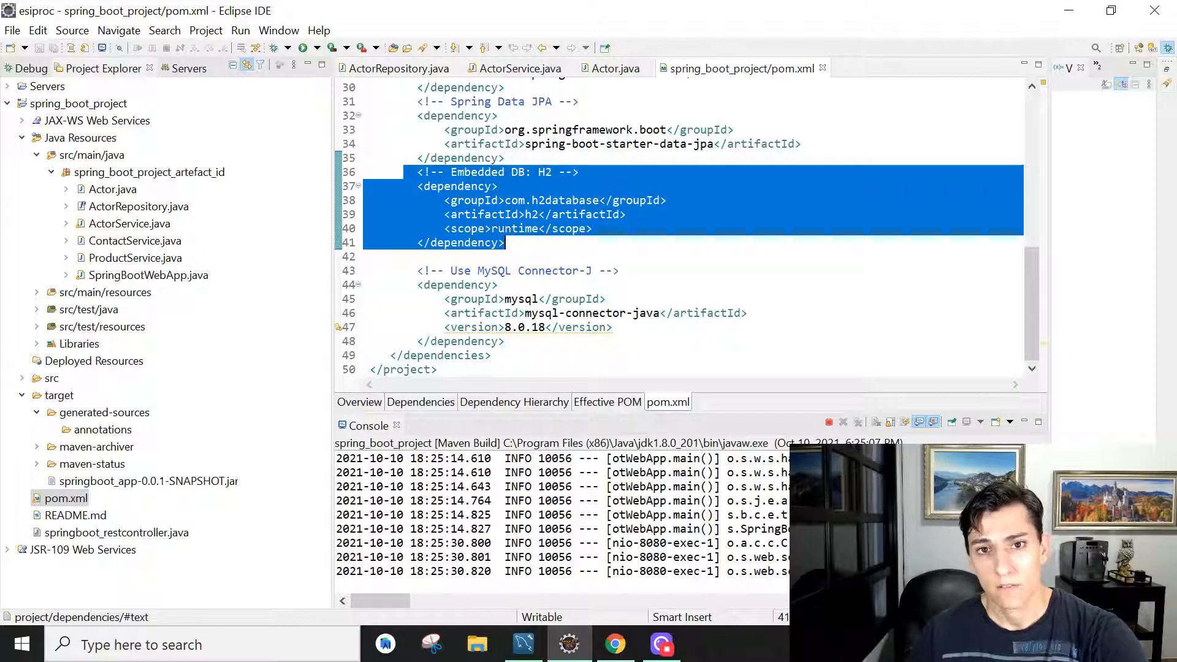
left_click(458, 284)
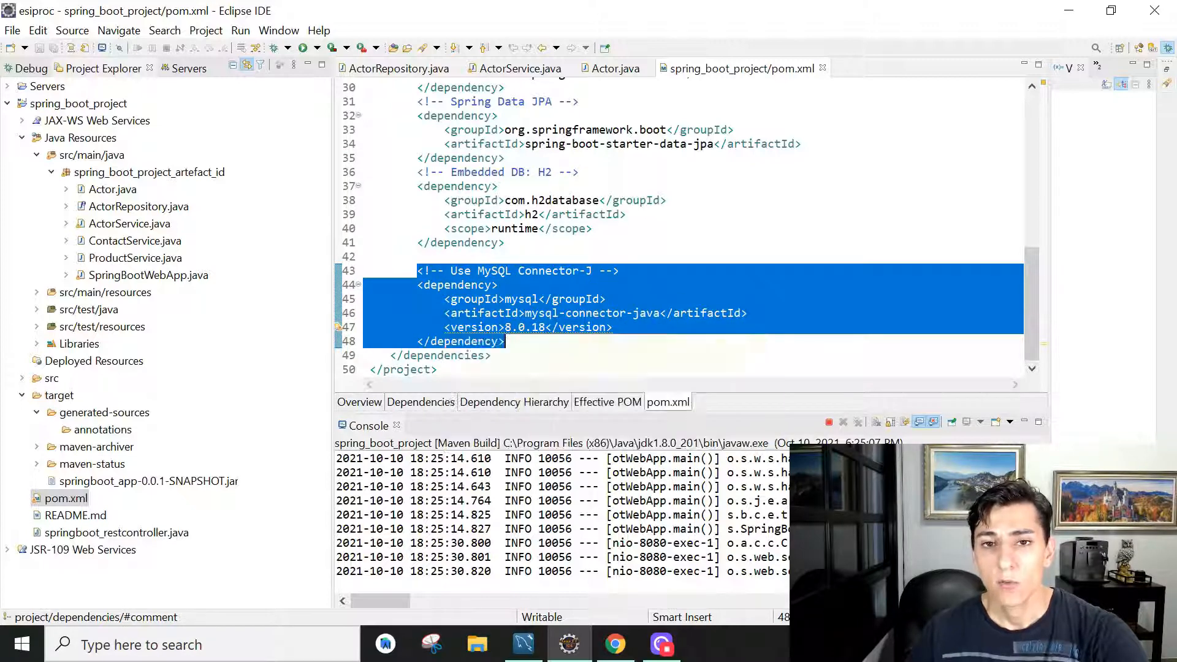
mouse_move(238, 230)
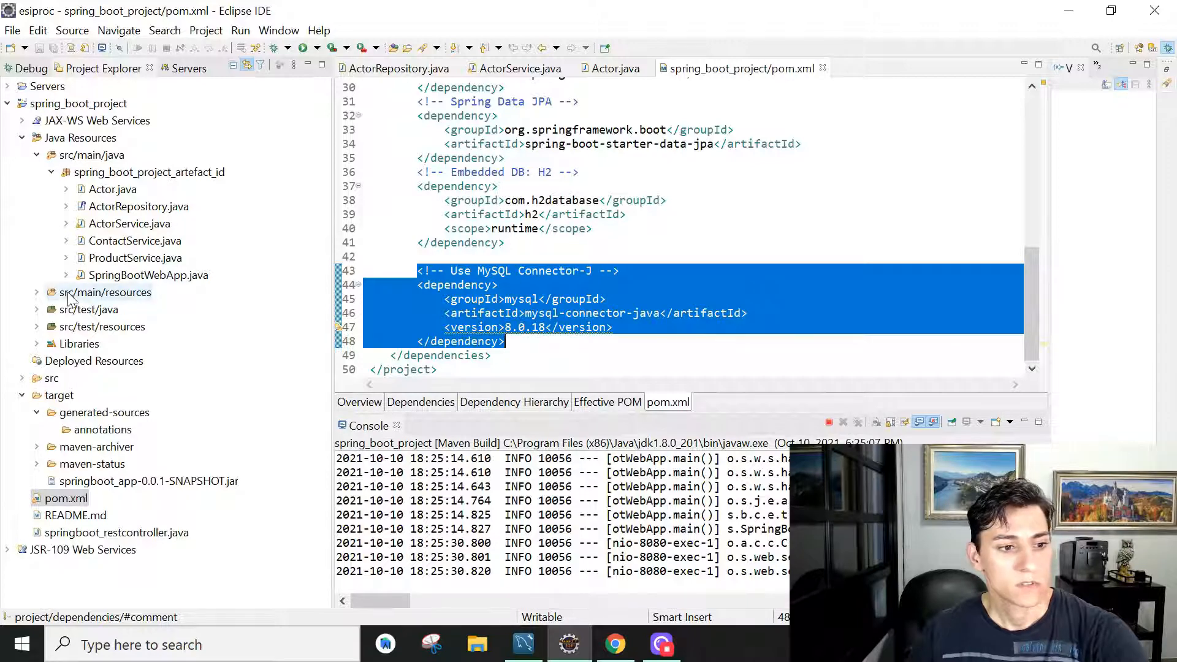
View application.properties from src/main/resources and highlight the ddl-auto=none setting
left_click(36, 292)
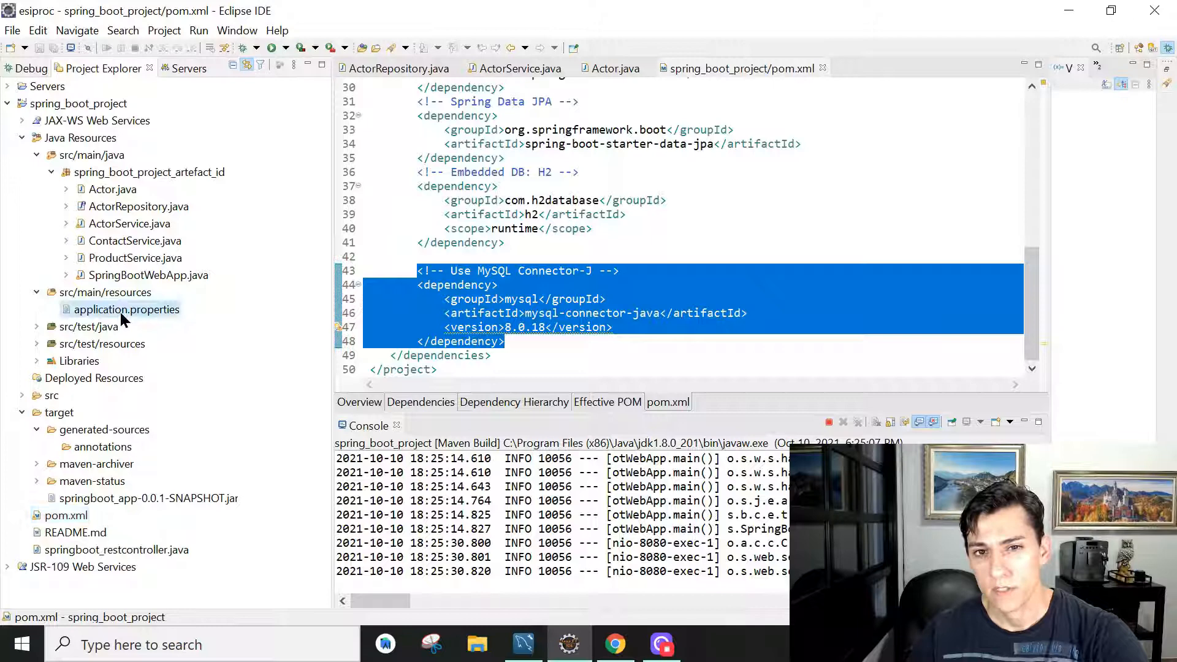
double_click(126, 309)
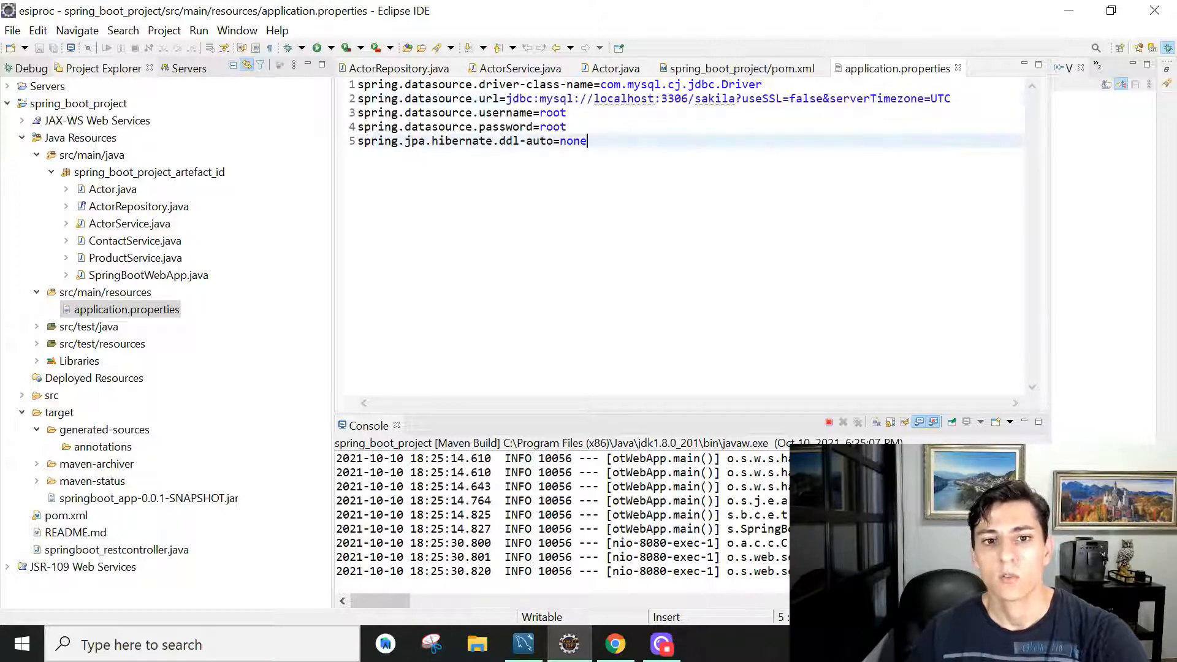
double_click(553, 112)
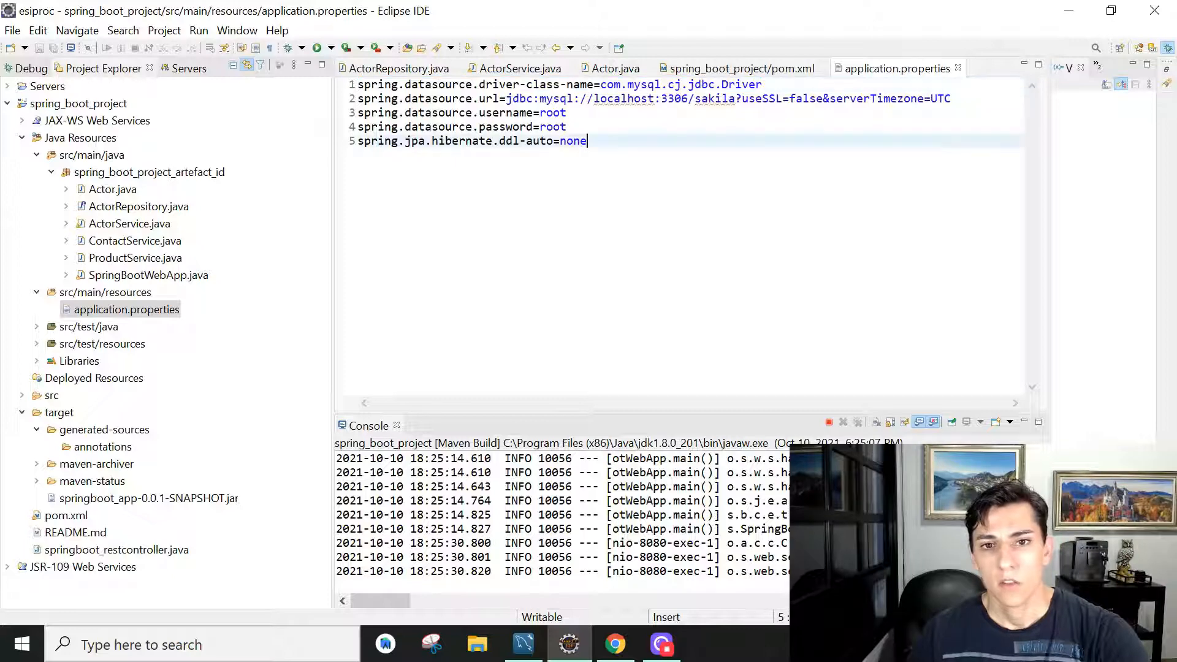
triple_click(471, 140)
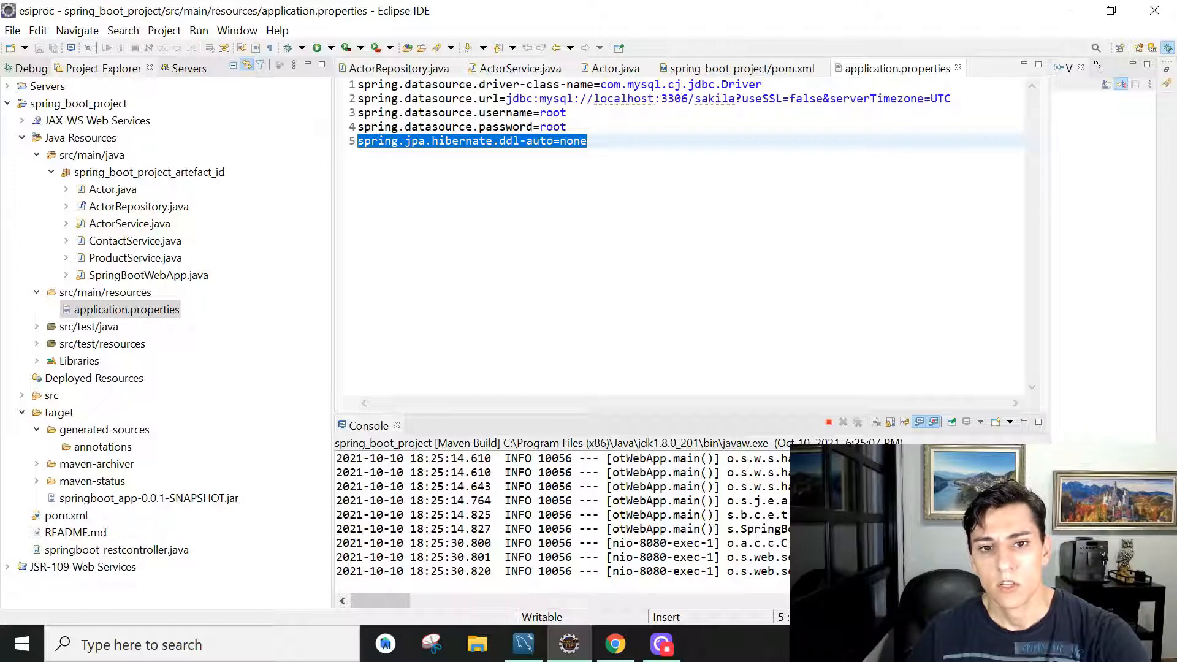
double_click(572, 141)
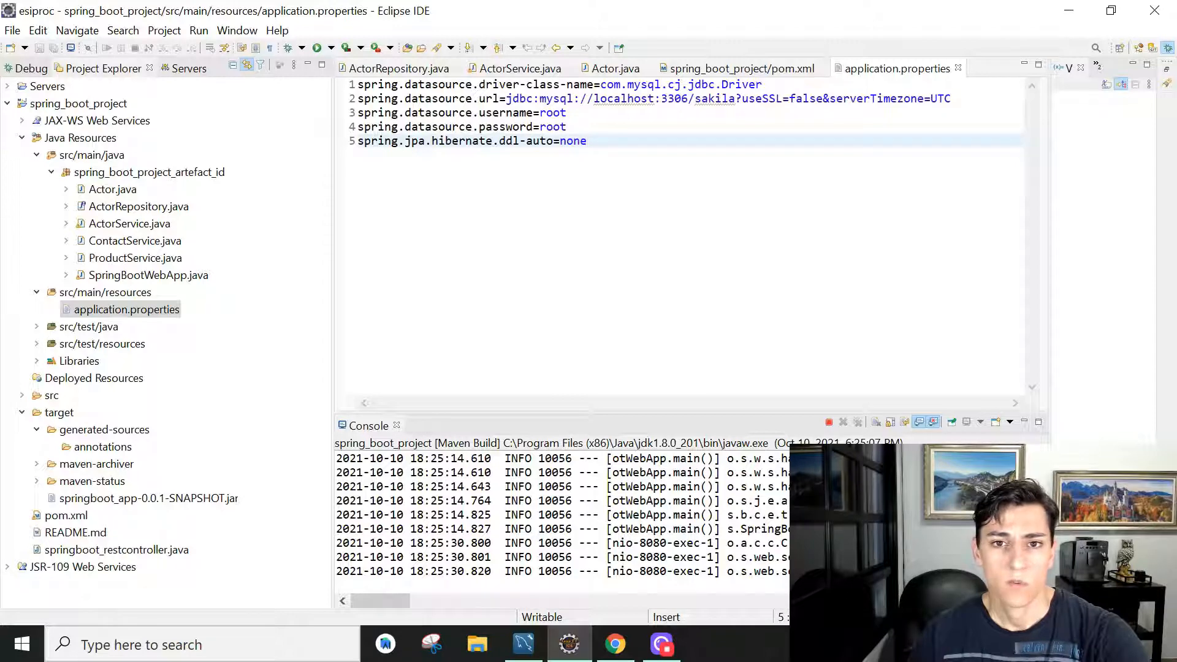
double_click(572, 141)
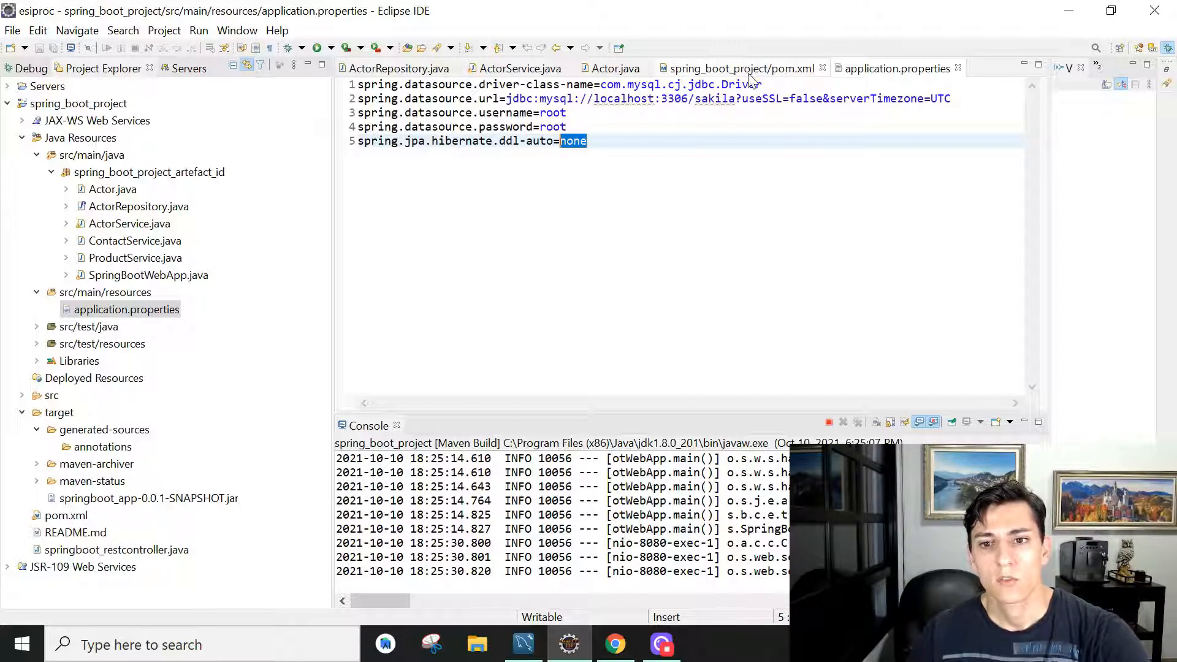
Glance at pom.xml and MySQL Workbench, then bring up the Actor entity class
left_click(739, 68)
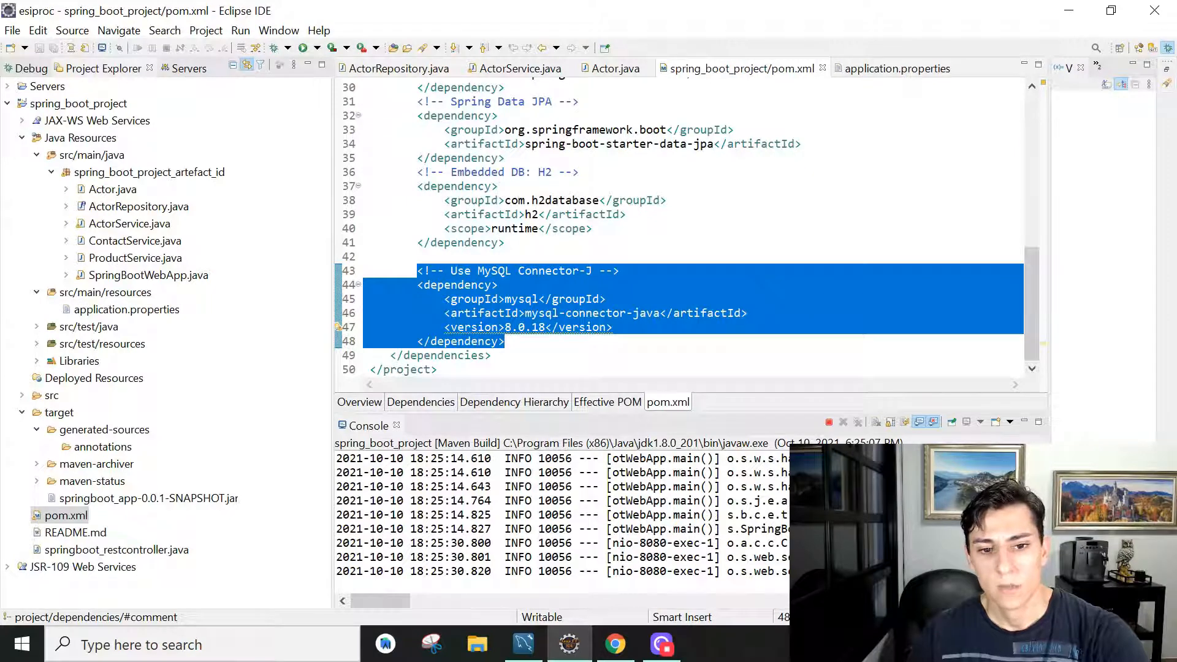
left_click(895, 68)
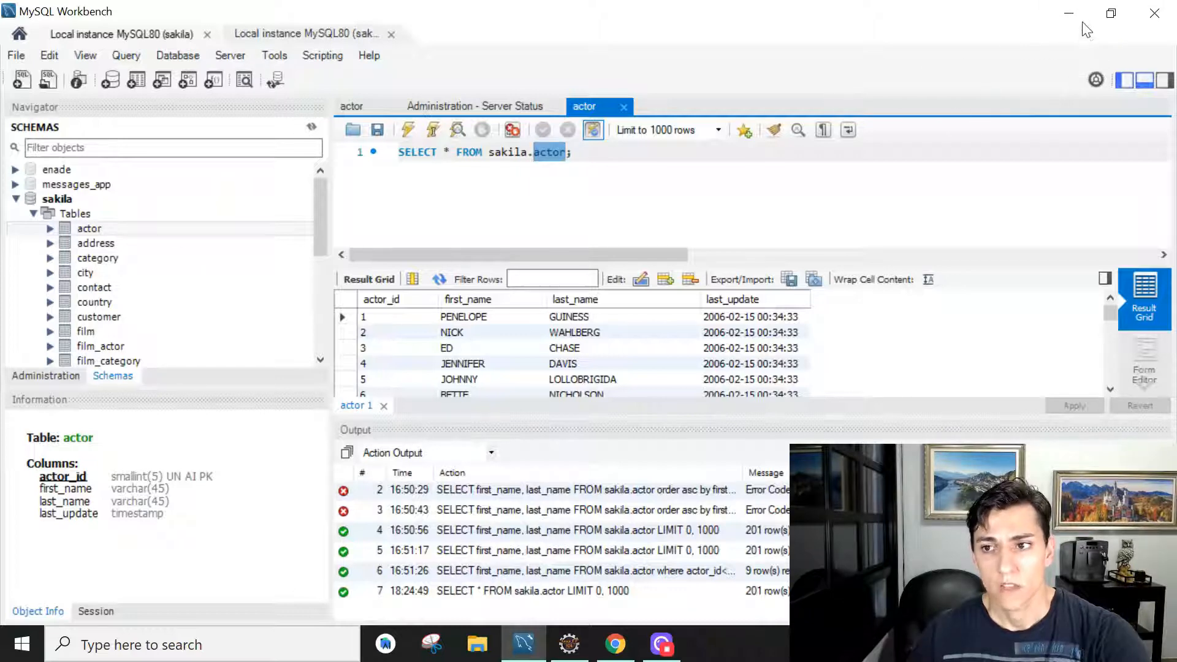
mouse_move(1069, 13)
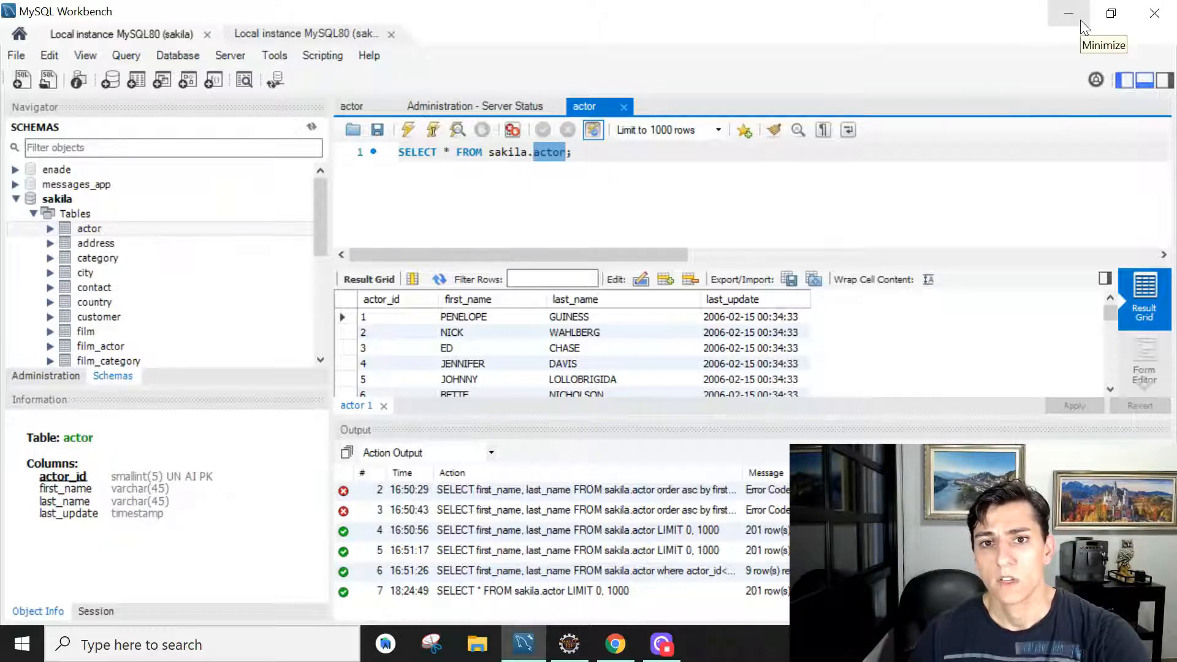
left_click(569, 644)
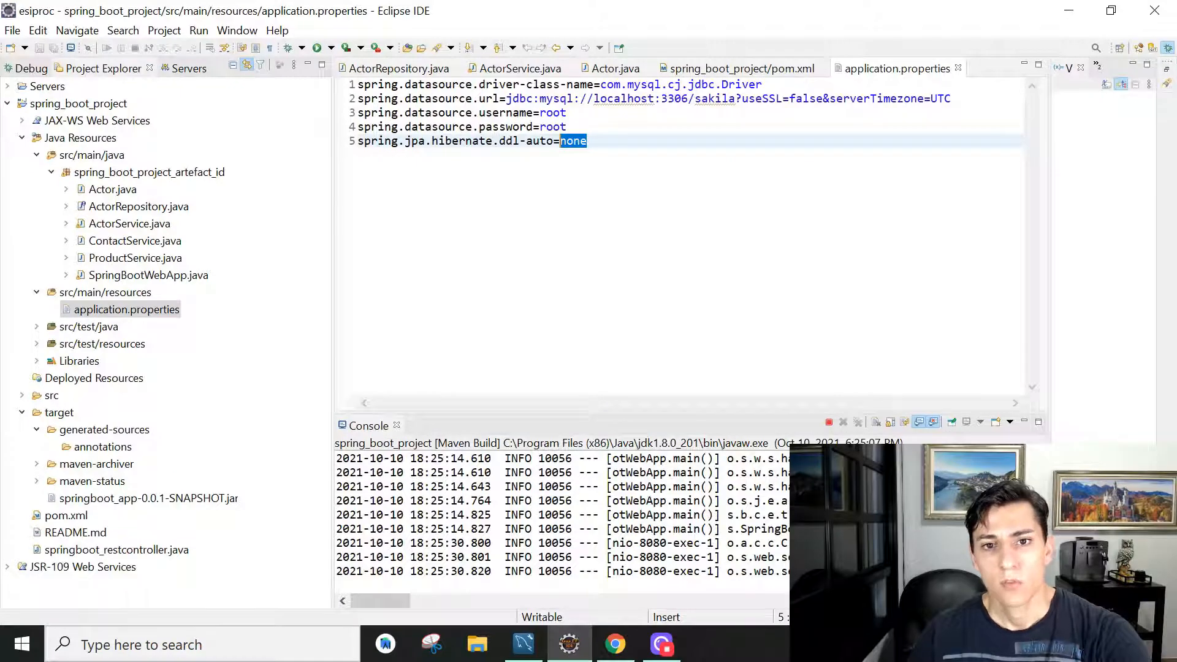
left_click(614, 68)
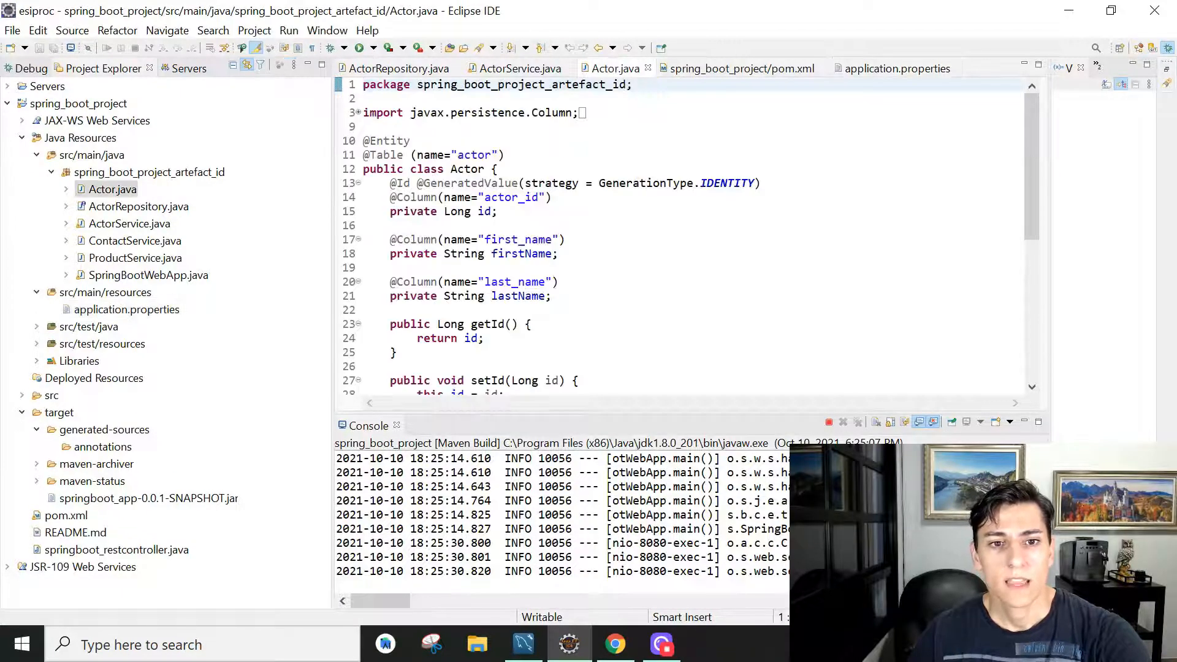
left_click(497, 169)
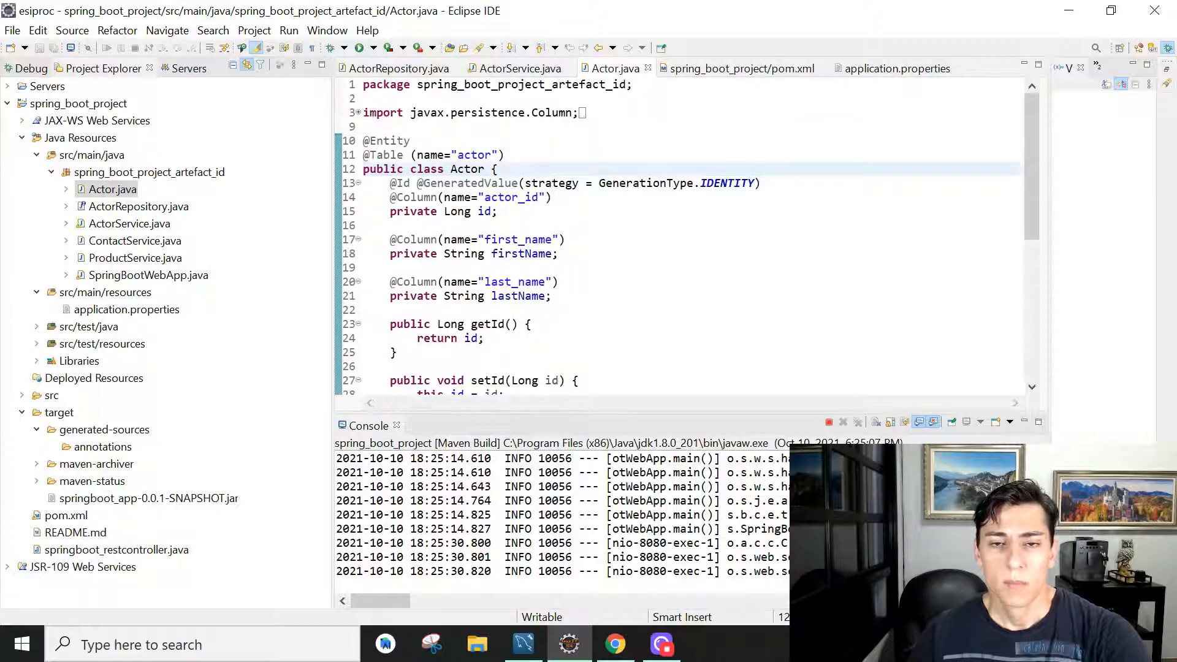
double_click(525, 197)
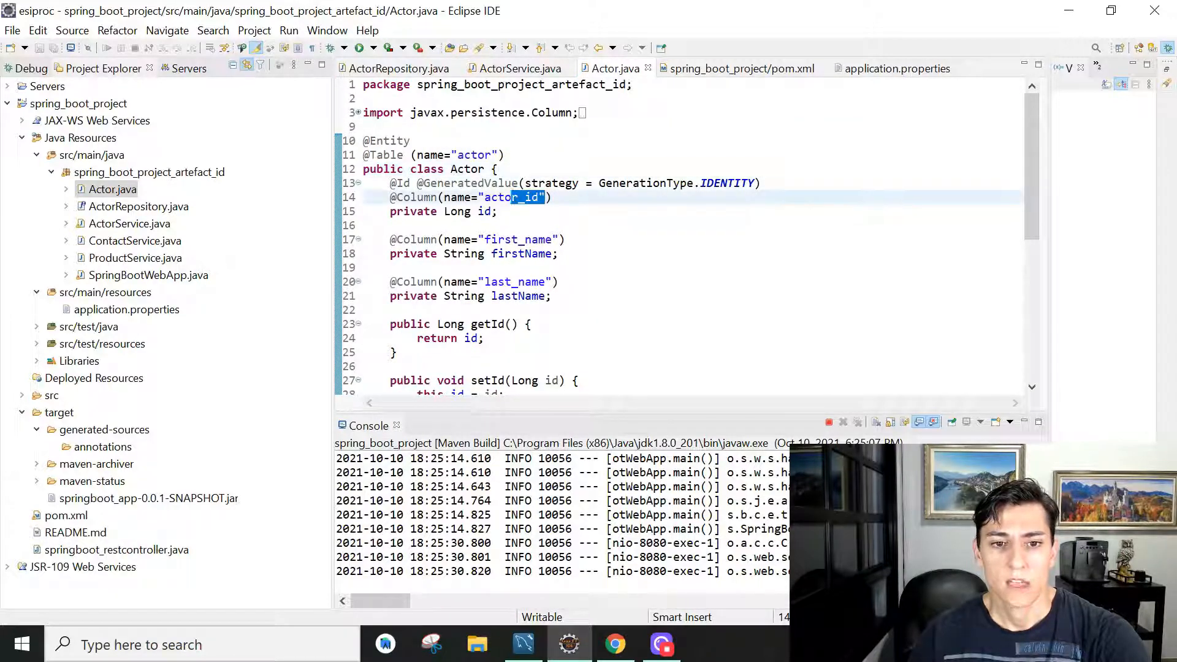
double_click(513, 197)
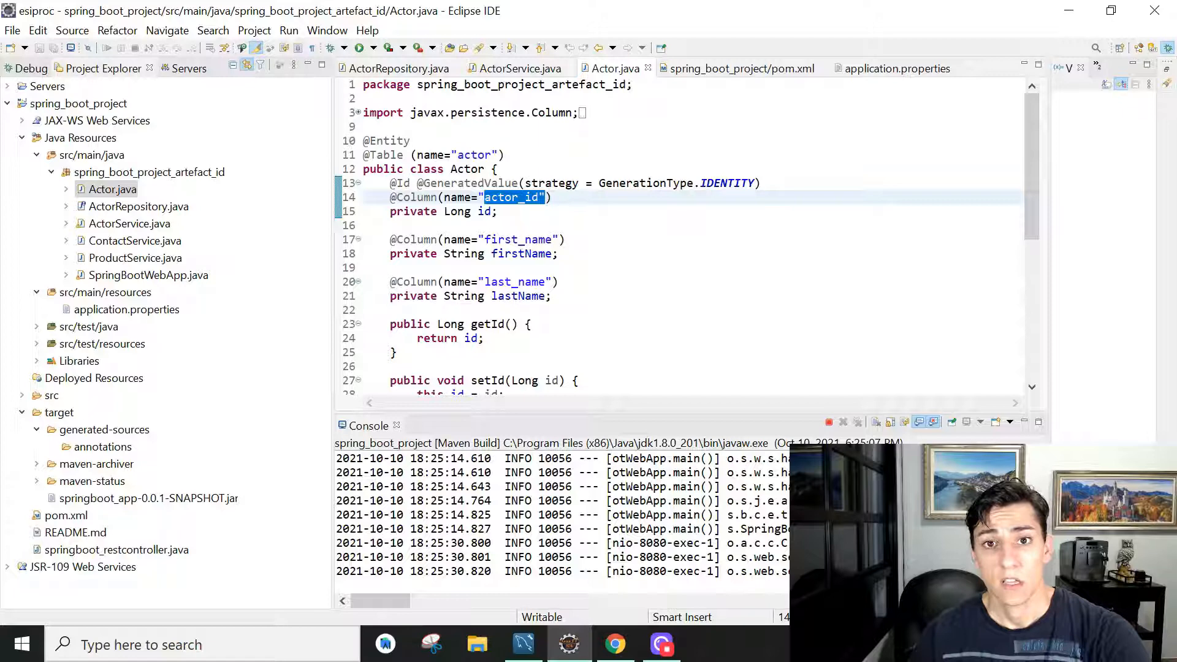
left_click(523, 644)
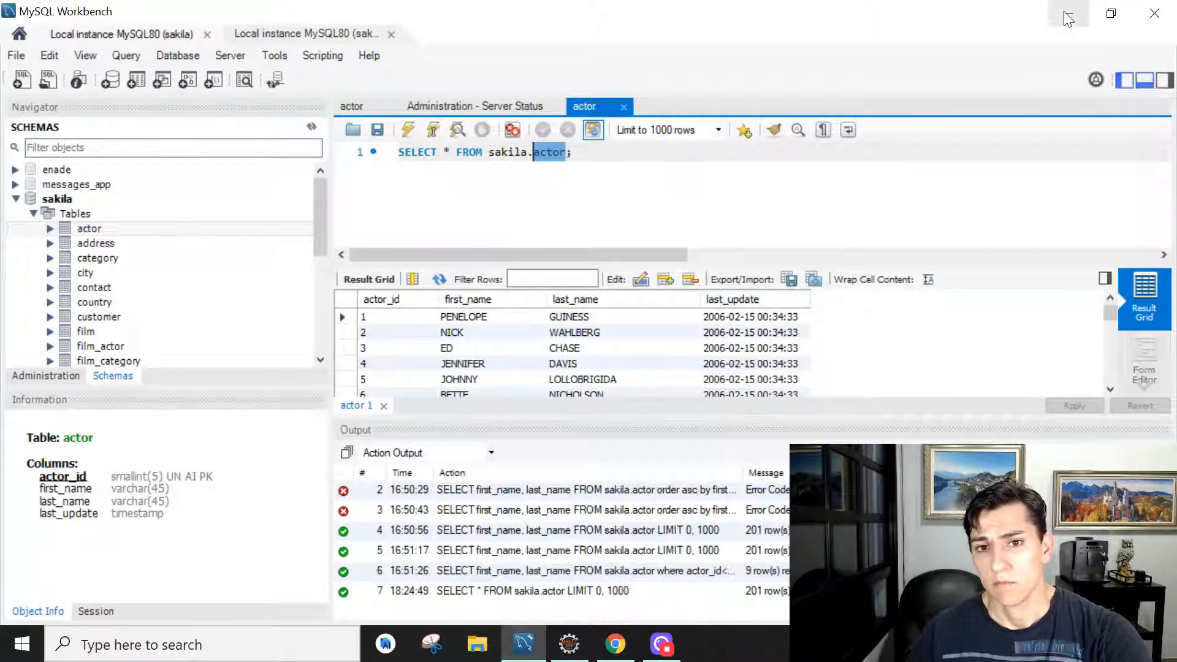
mouse_move(1068, 13)
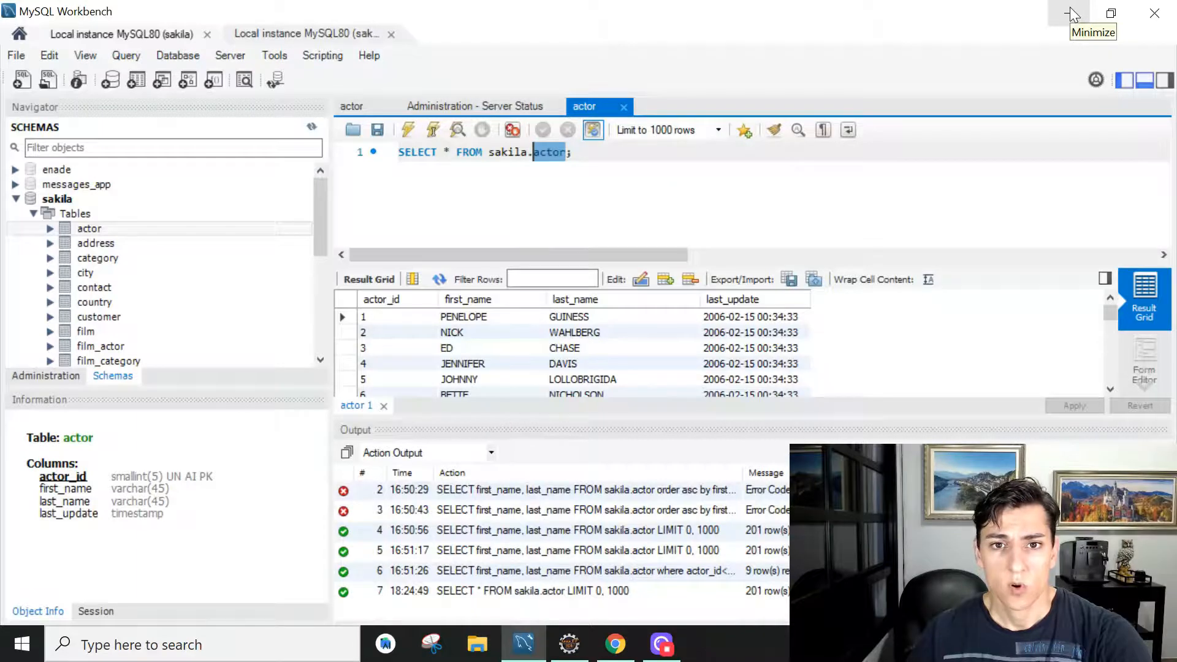
left_click(569, 644)
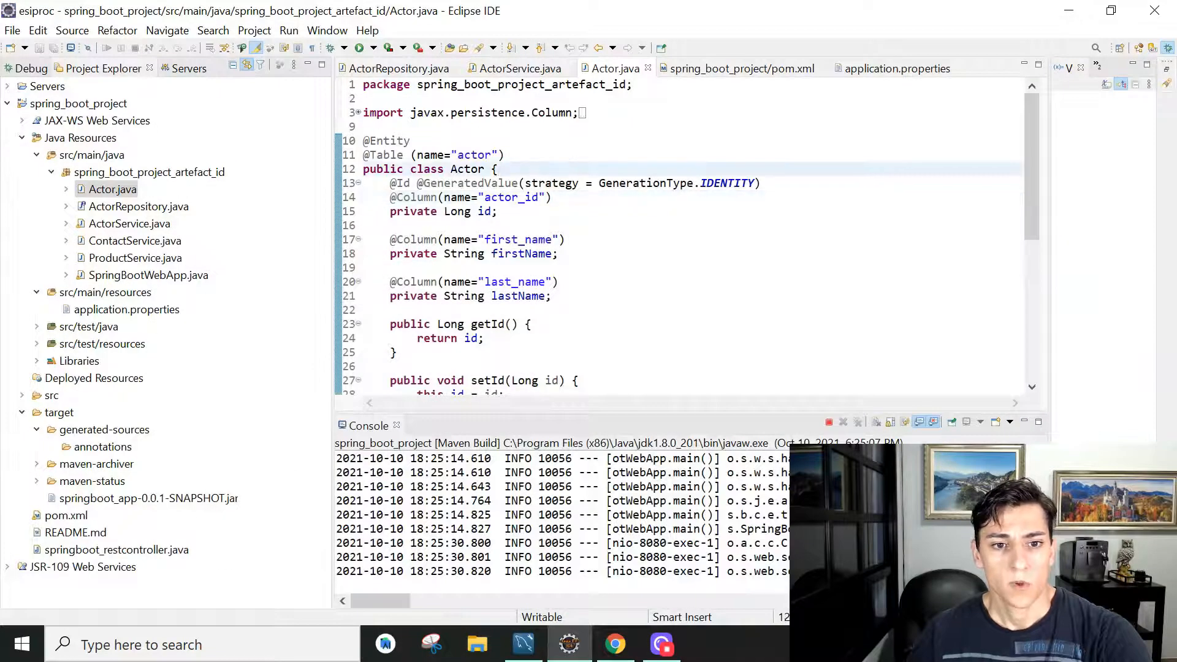
left_click(497, 169)
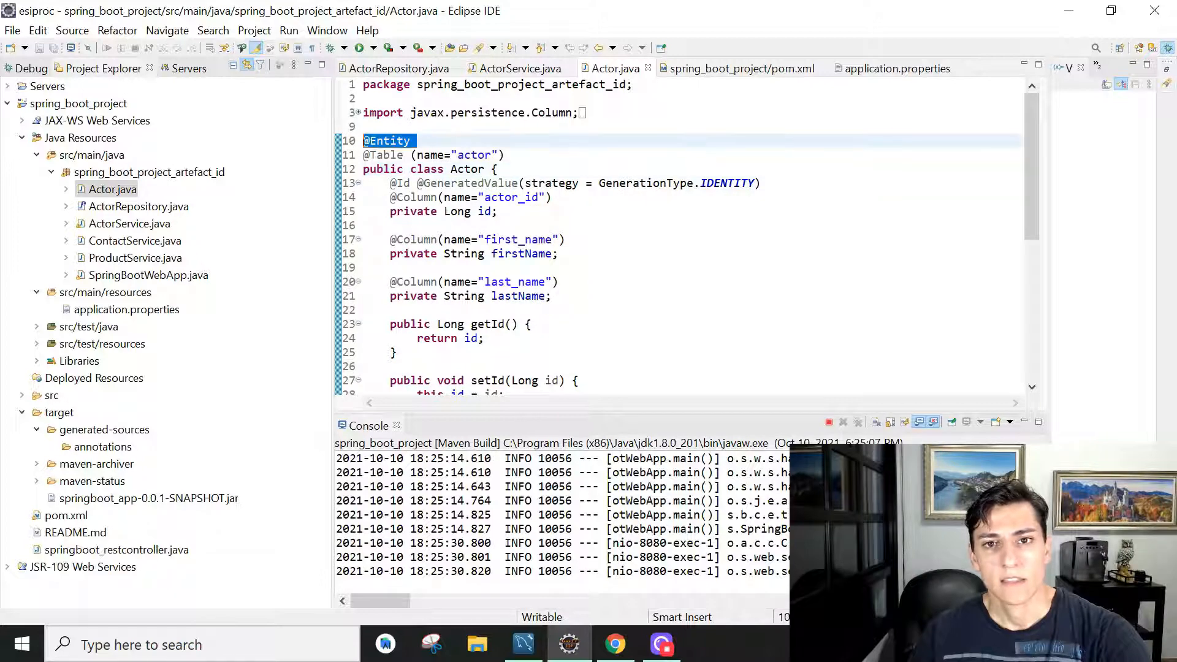
left_click(434, 154)
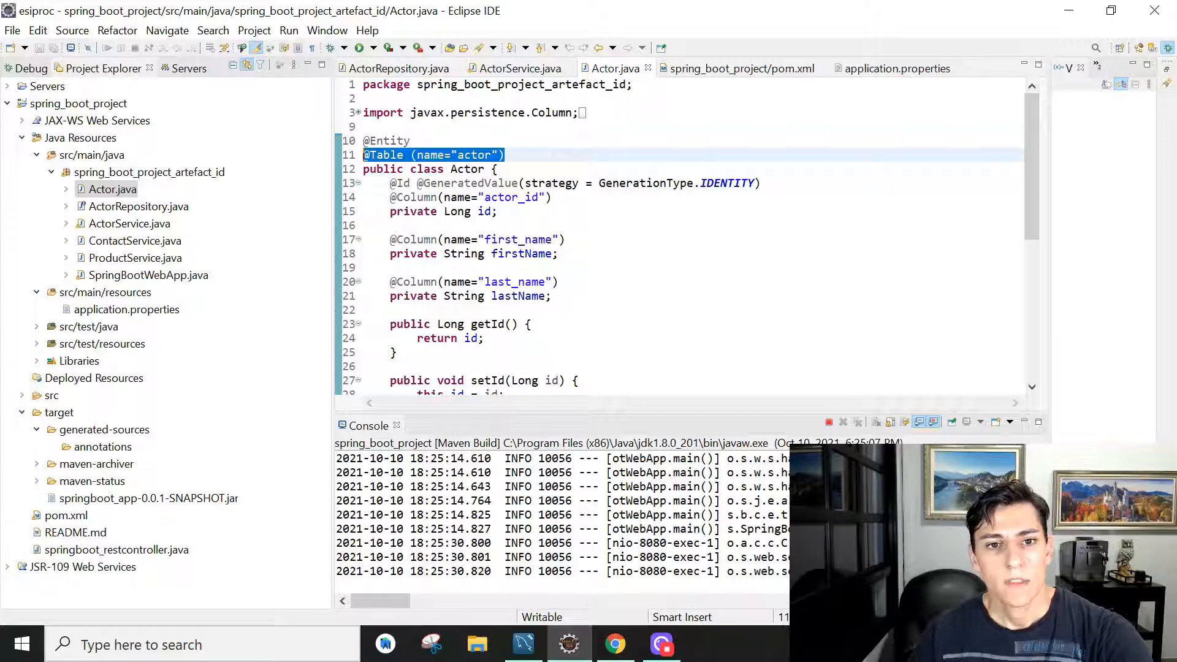
mouse_move(399, 68)
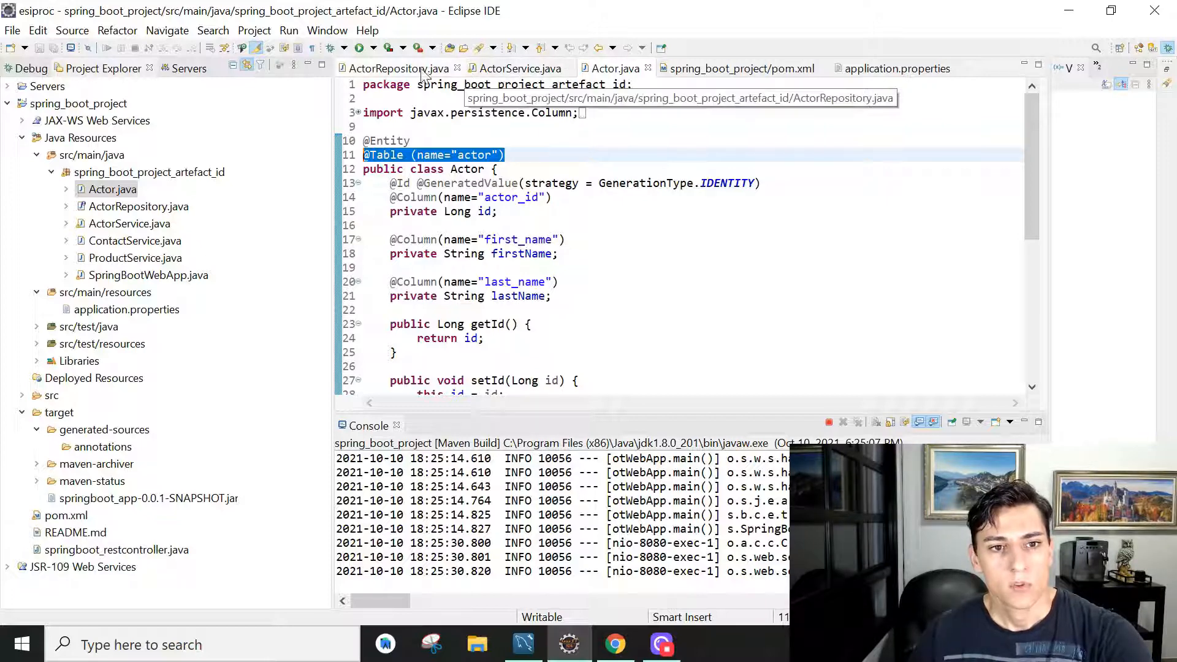
left_click(399, 68)
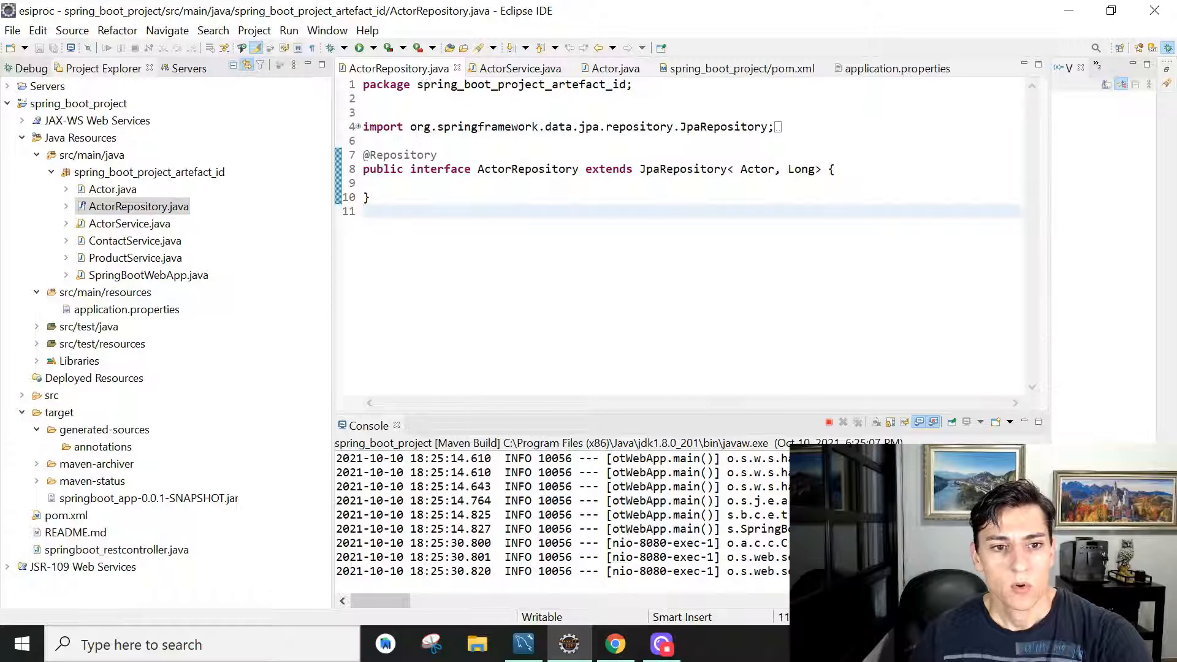
double_click(440, 170)
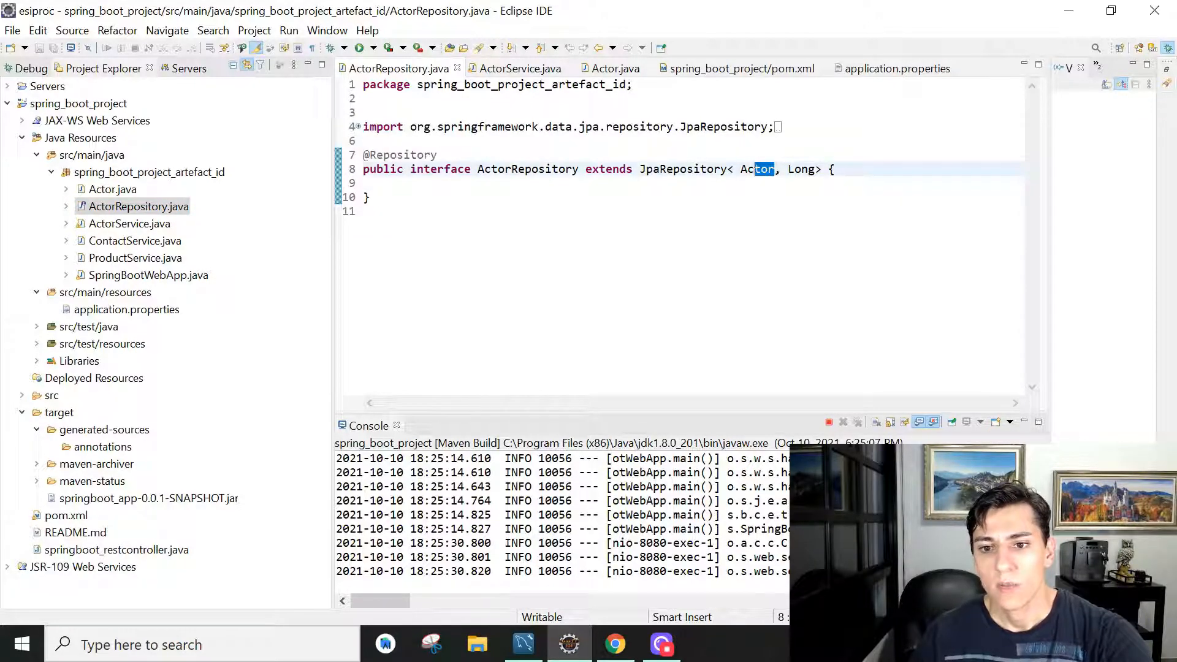
double_click(757, 169)
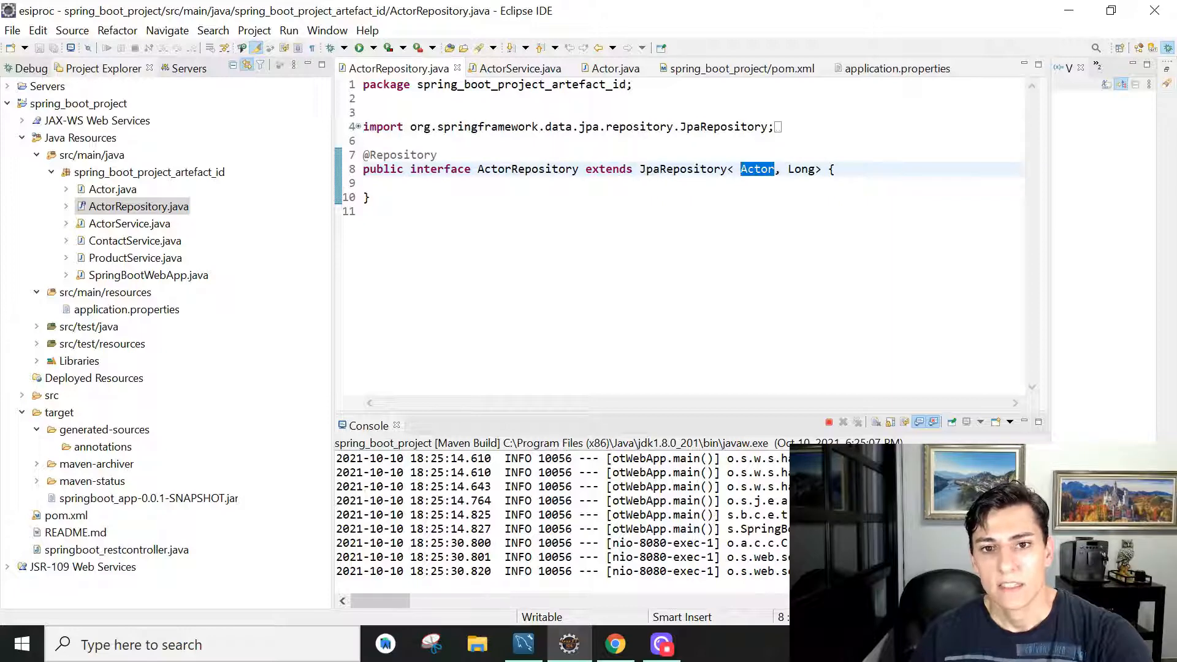
left_click(615, 68)
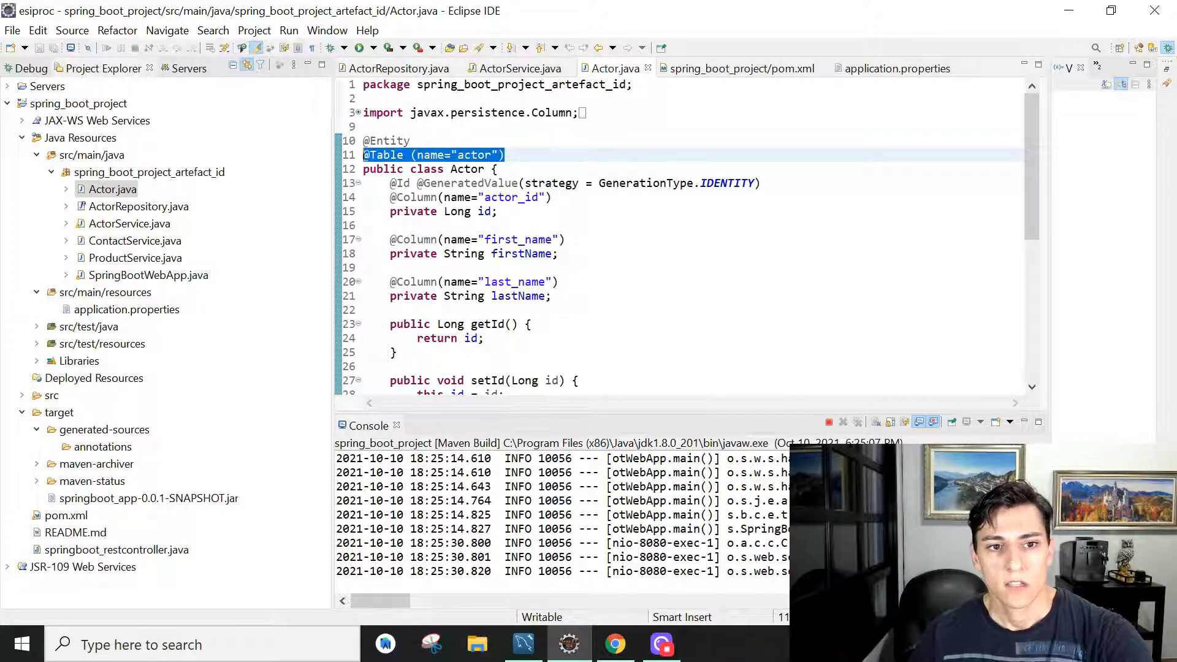
left_click(399, 68)
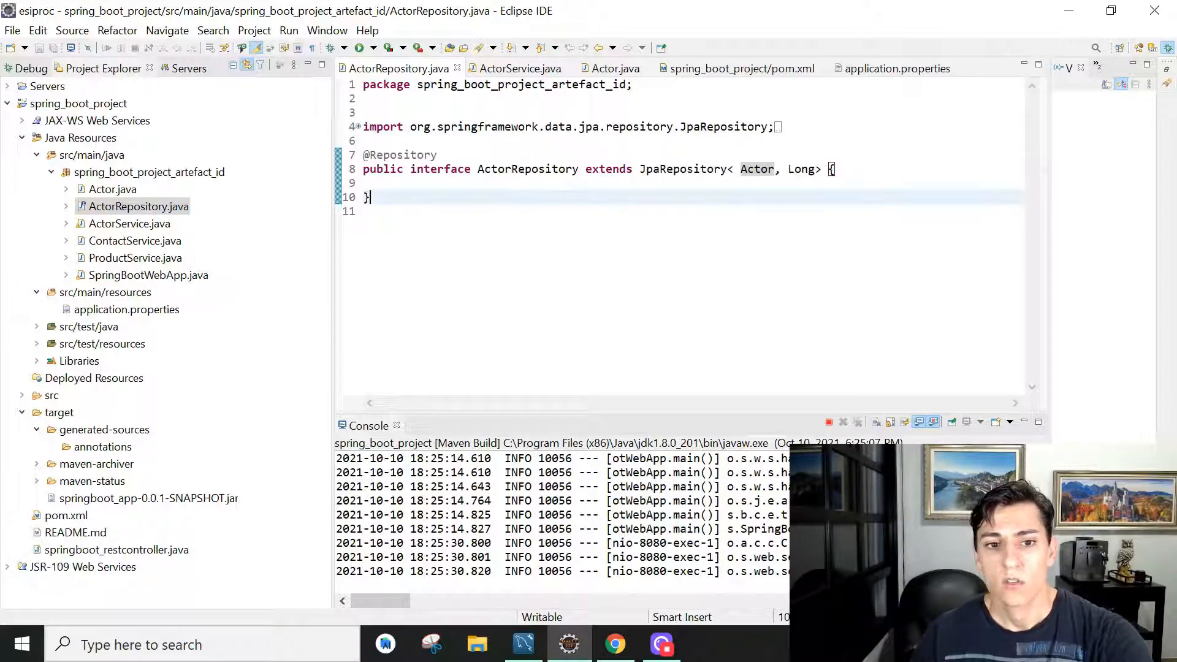
double_click(400, 154)
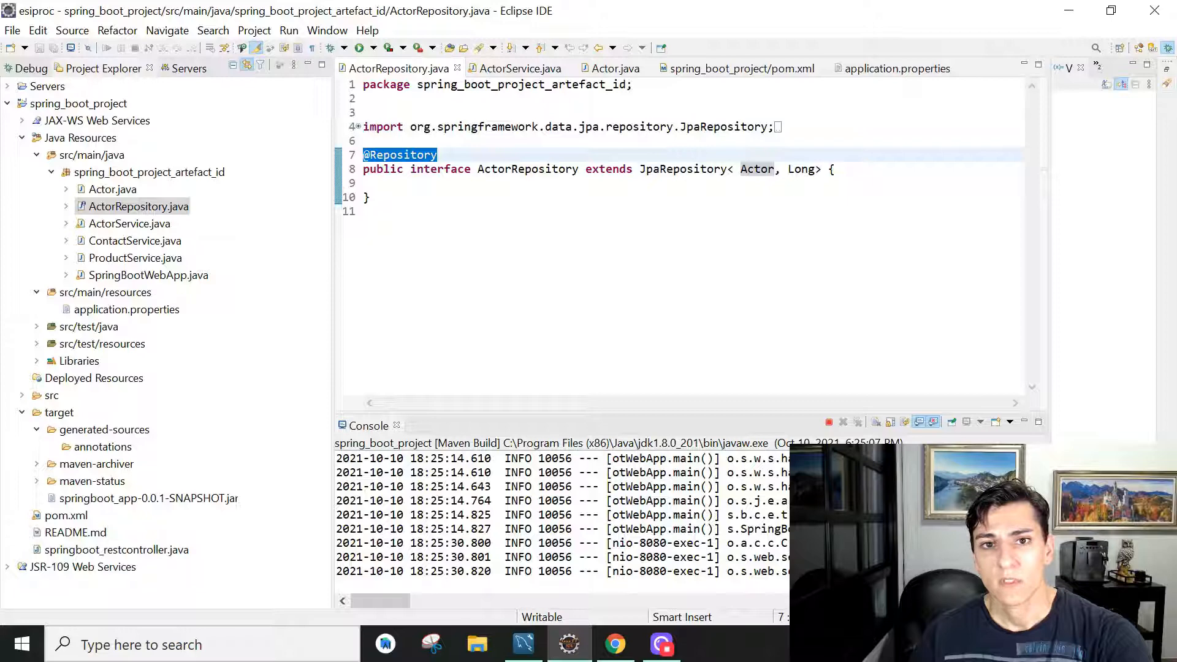
mouse_move(128, 224)
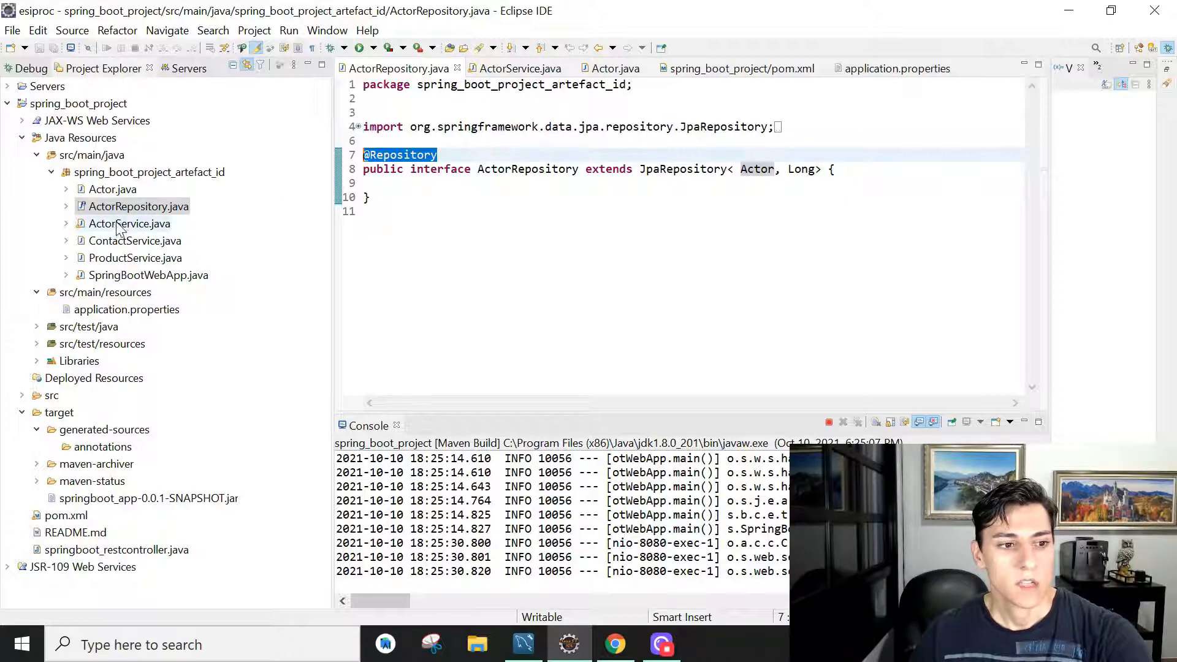
View ActorService.java and highlight its autowired ActorRepository field
left_click(128, 223)
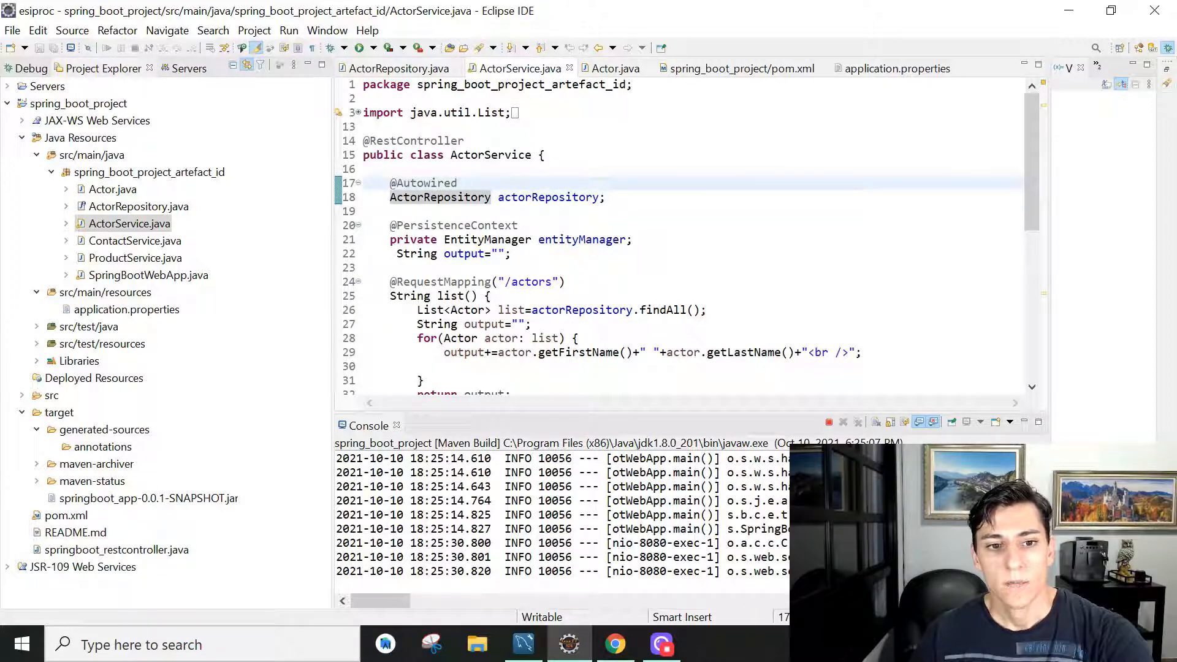
triple_click(495, 197)
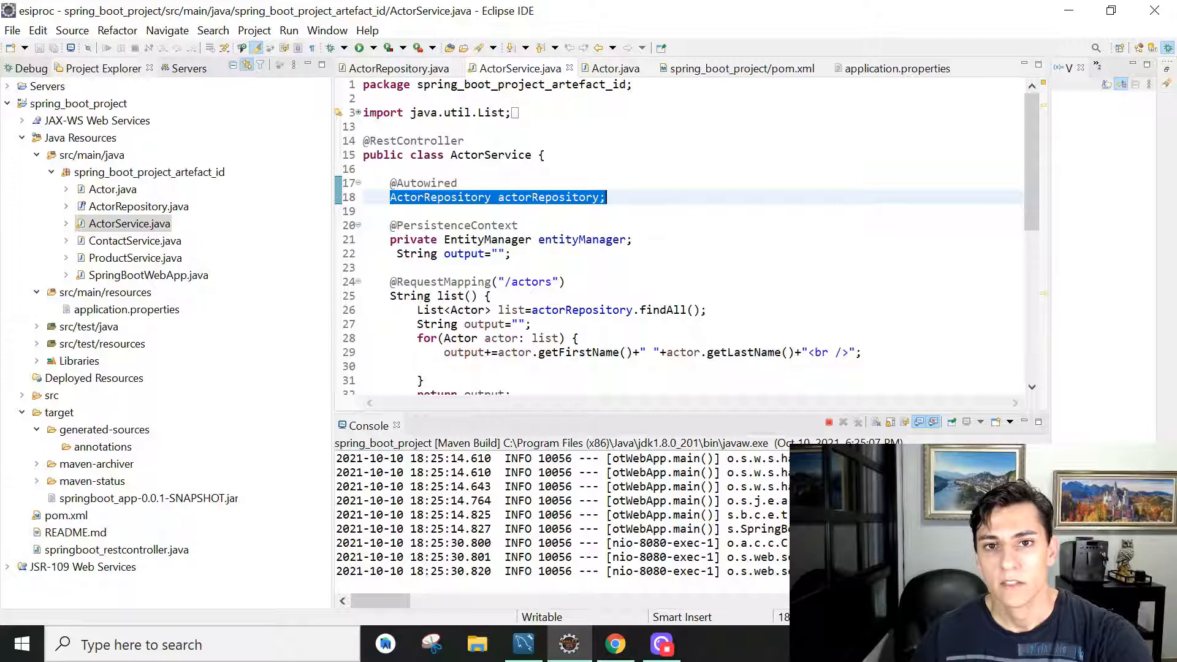
mouse_move(438, 197)
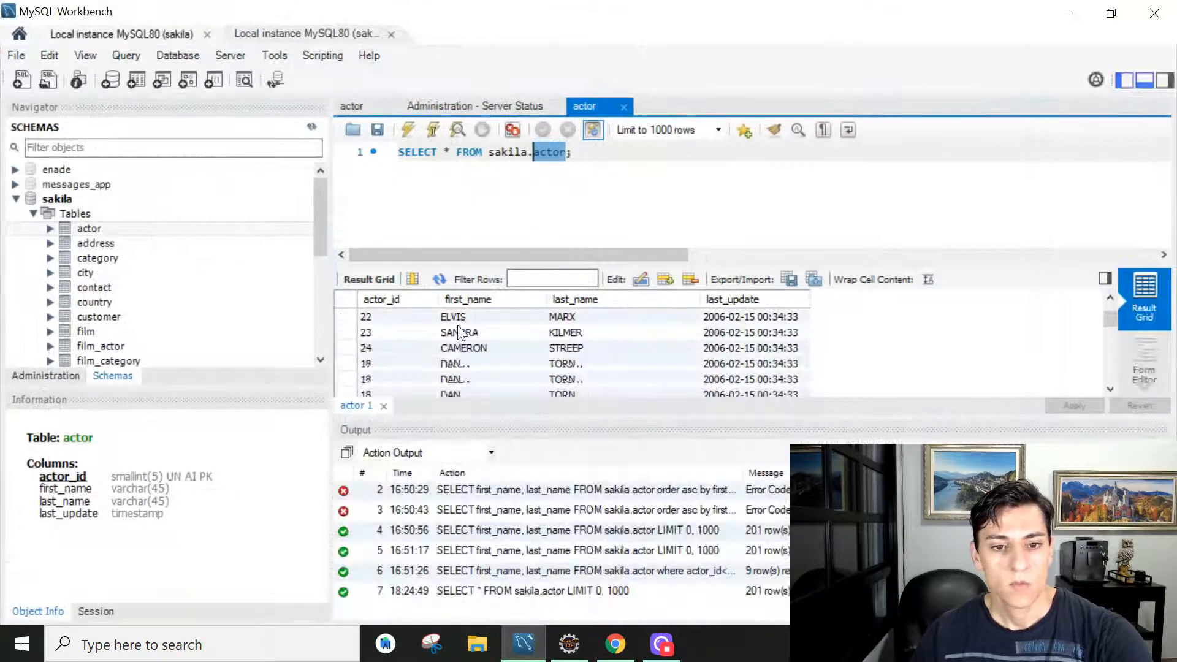
Scroll the actor rows in the Result Grid, then show localhost:8080/actors in Chrome
scroll("down", 3)
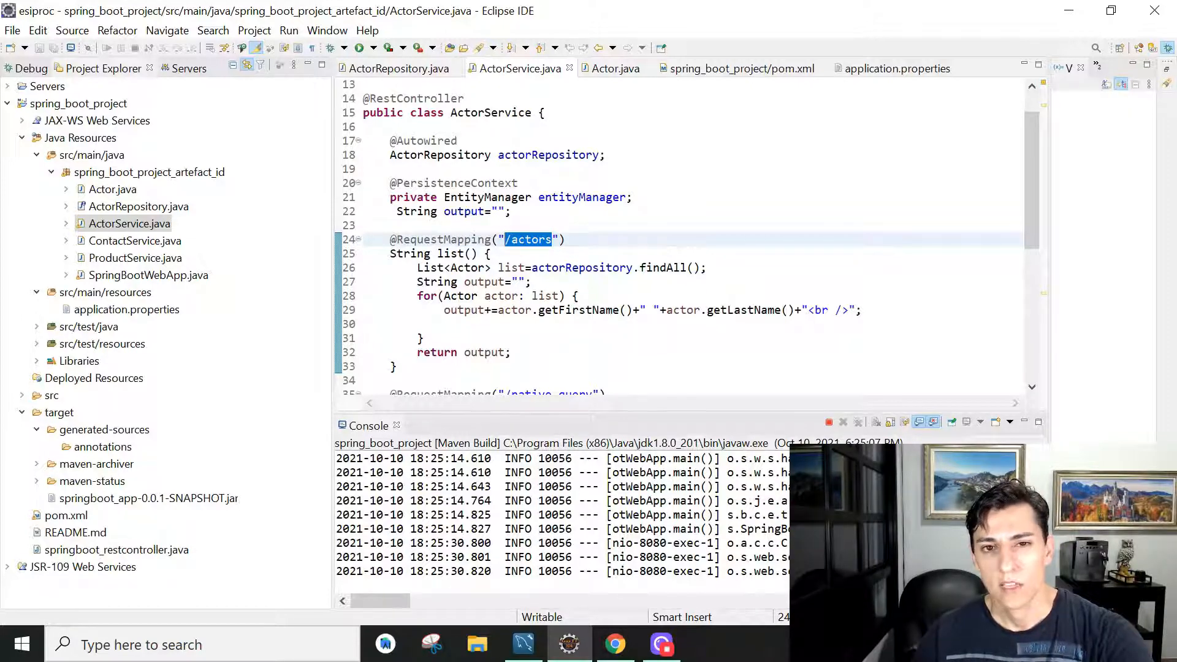
left_click(614, 644)
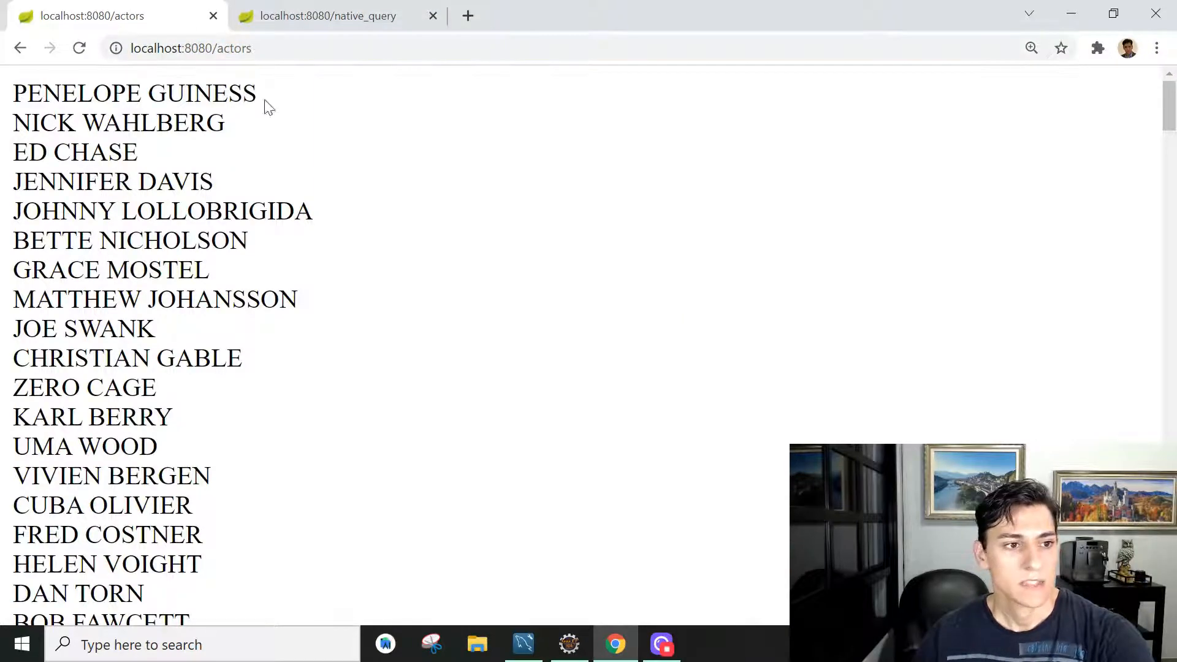
Scroll through the actor names listed on the /actors page
scroll("down", 3)
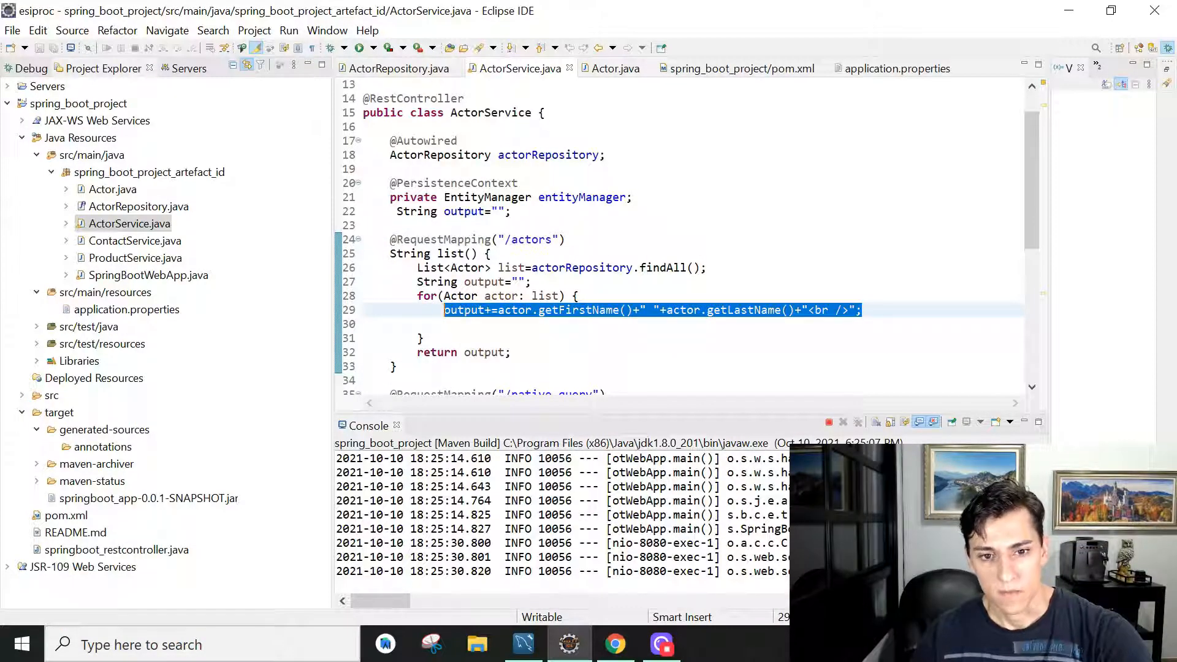
scroll("down", 3)
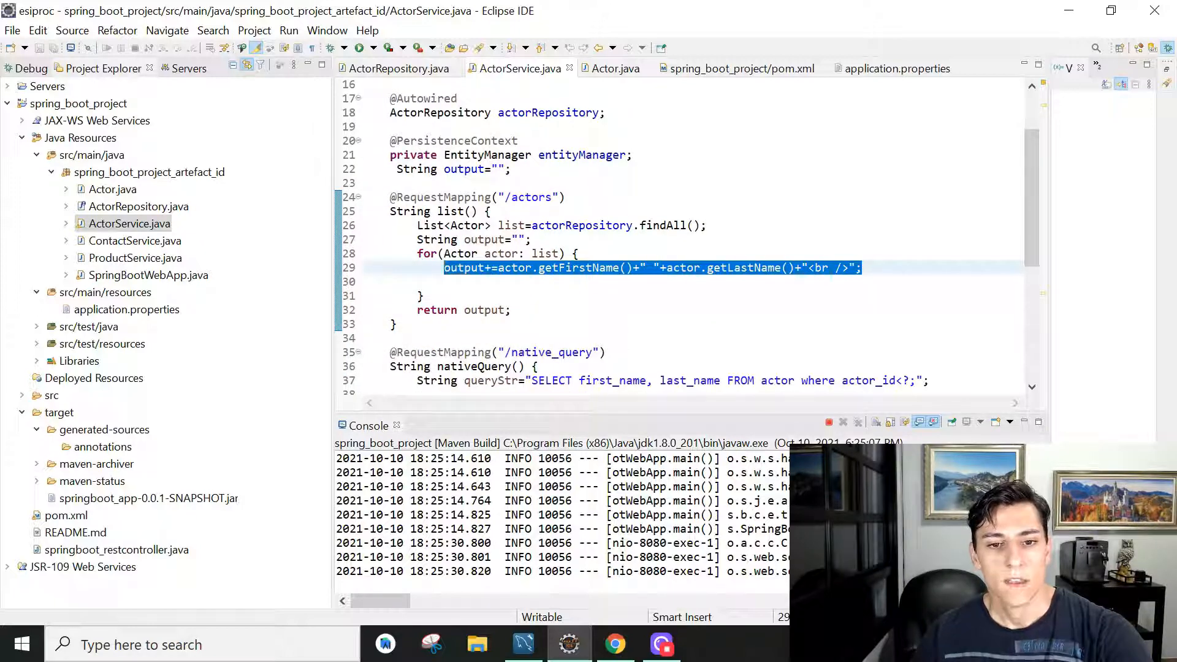
double_click(464, 225)
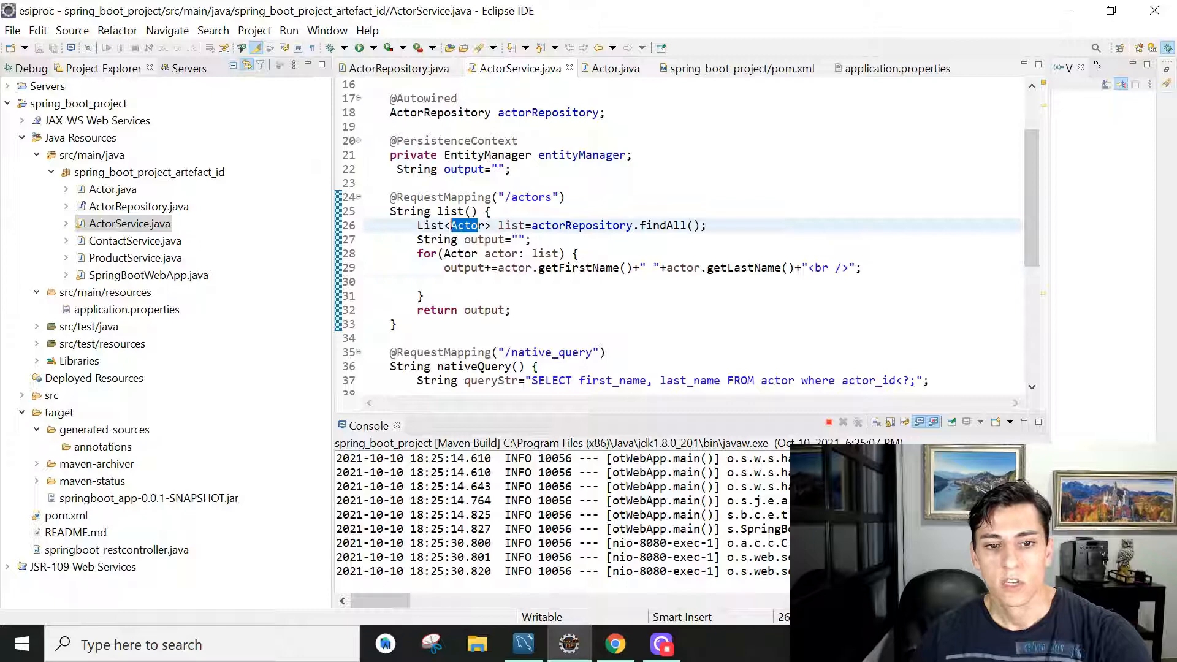
mouse_move(463, 225)
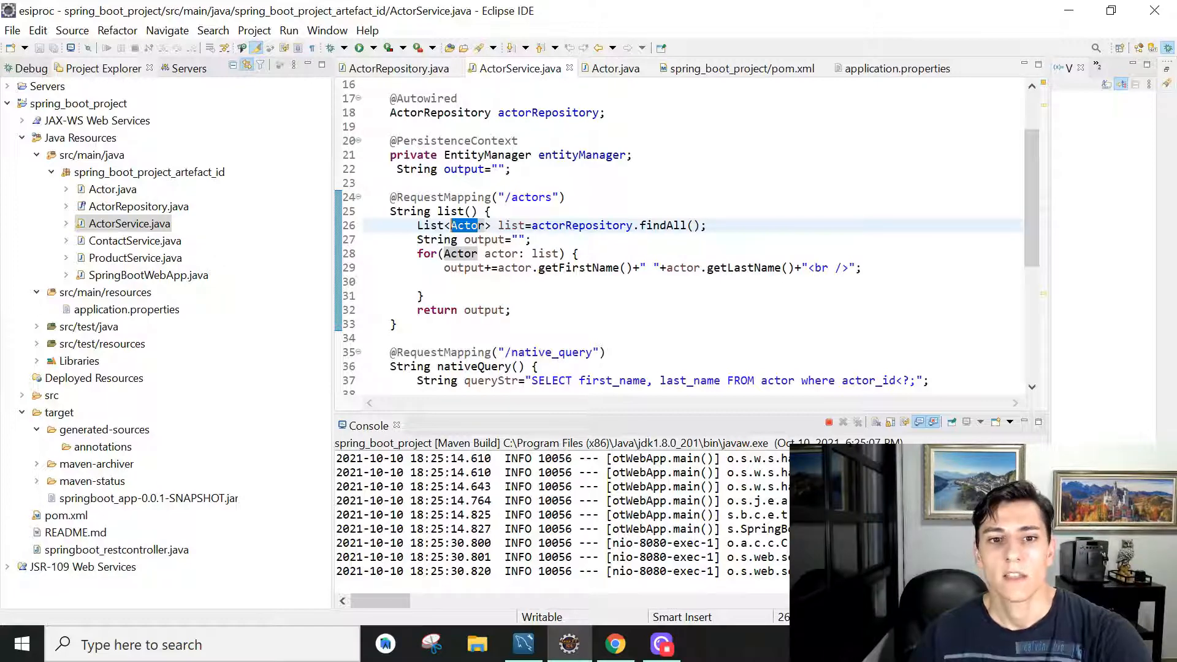
scroll("up", 3)
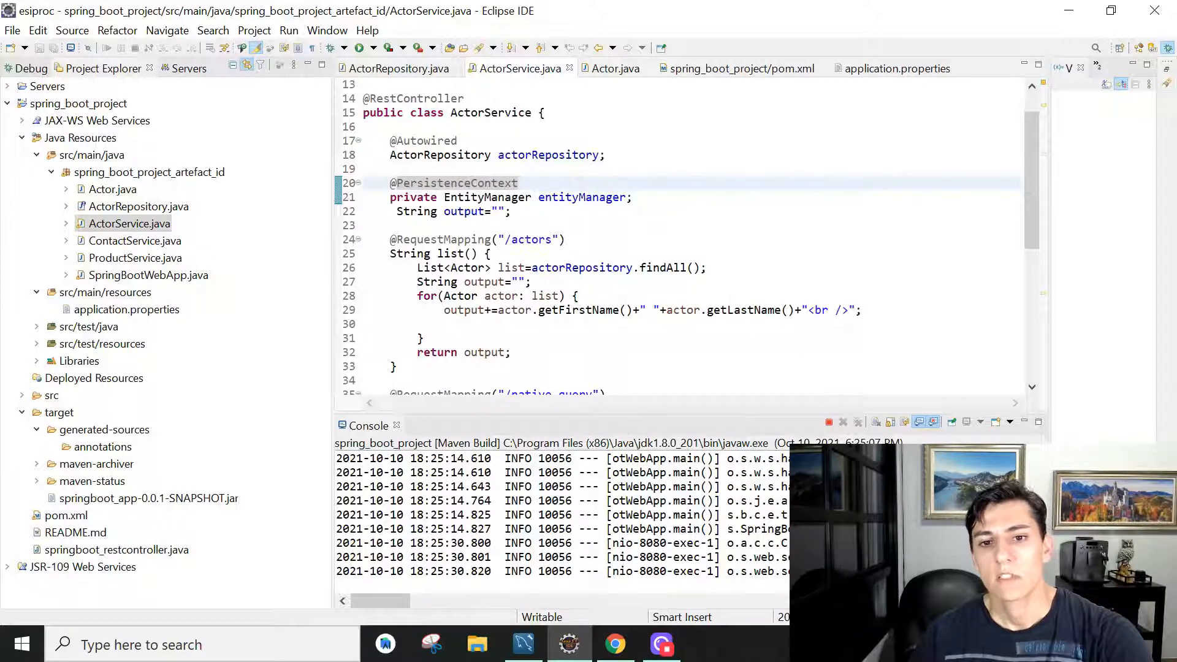
Highlight the entityManager field and native SQL string, then return to MySQL Workbench via Chrome
double_click(583, 197)
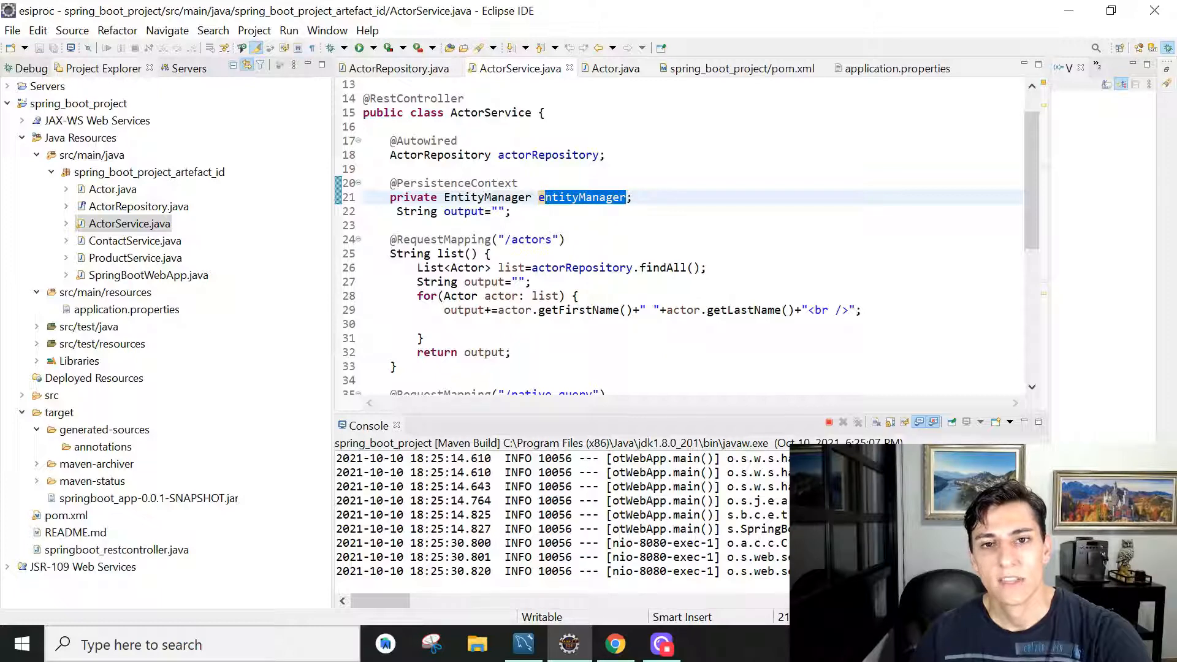
scroll("down", 3)
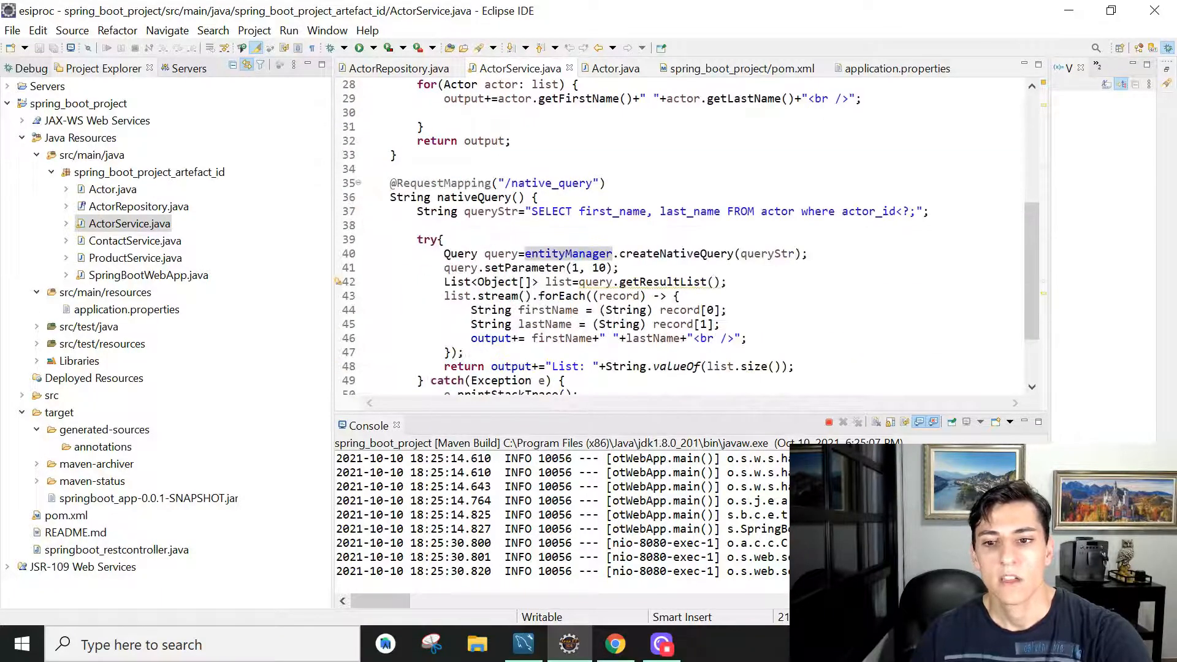
double_click(721, 211)
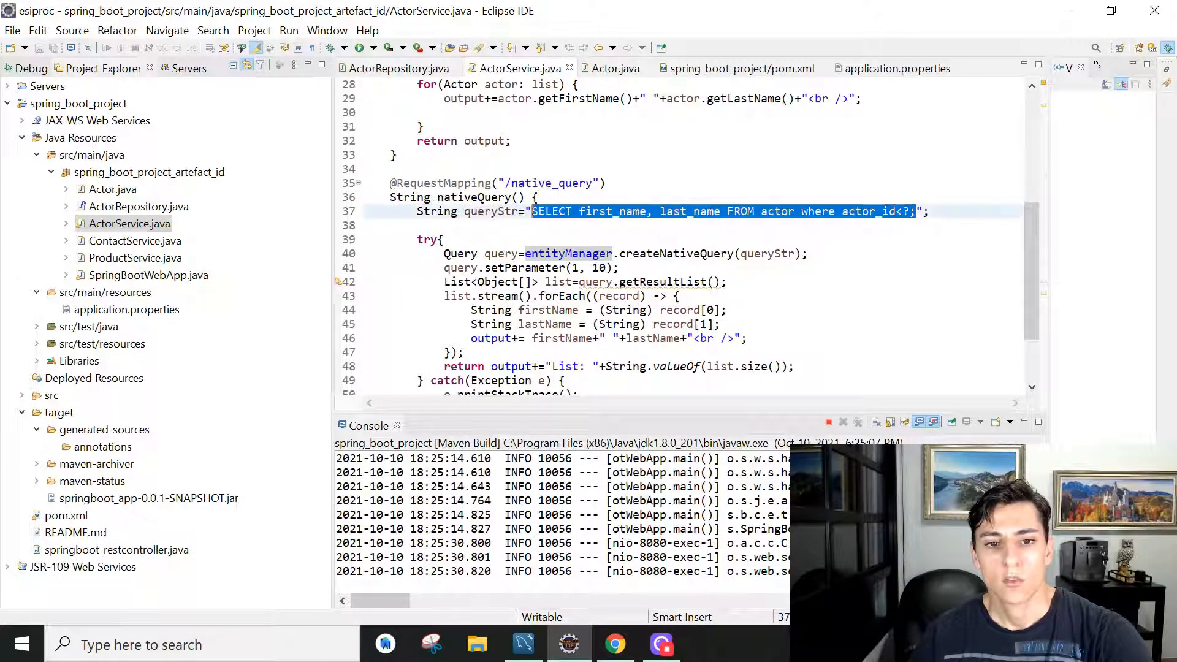
left_click(615, 644)
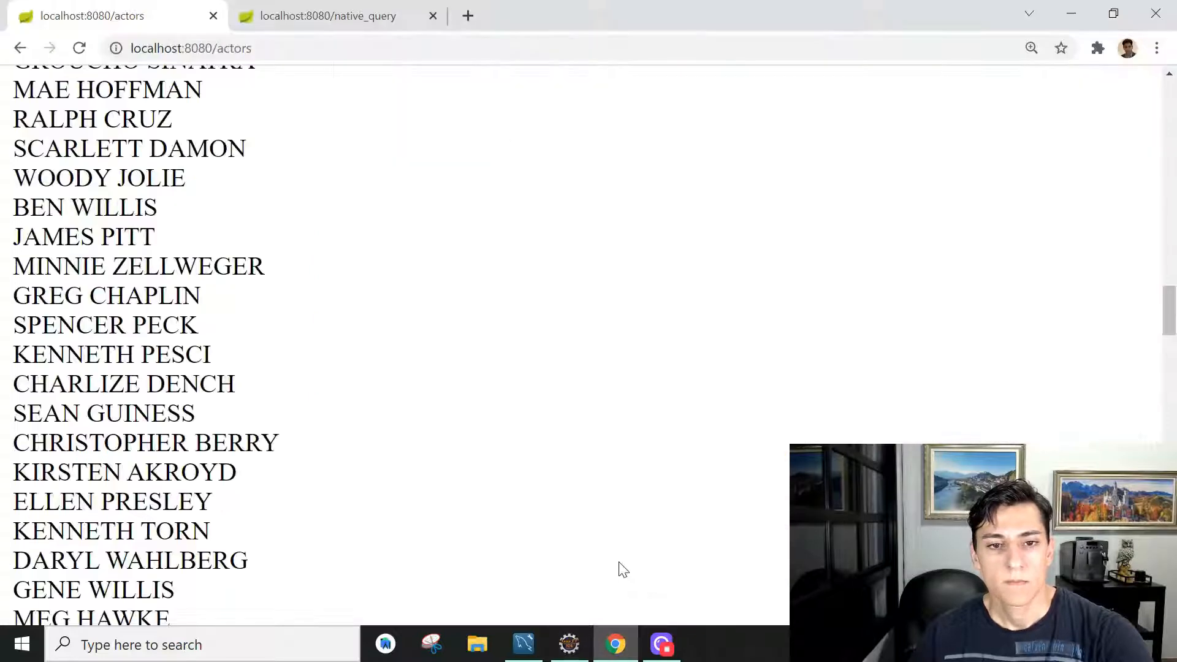
left_click(523, 644)
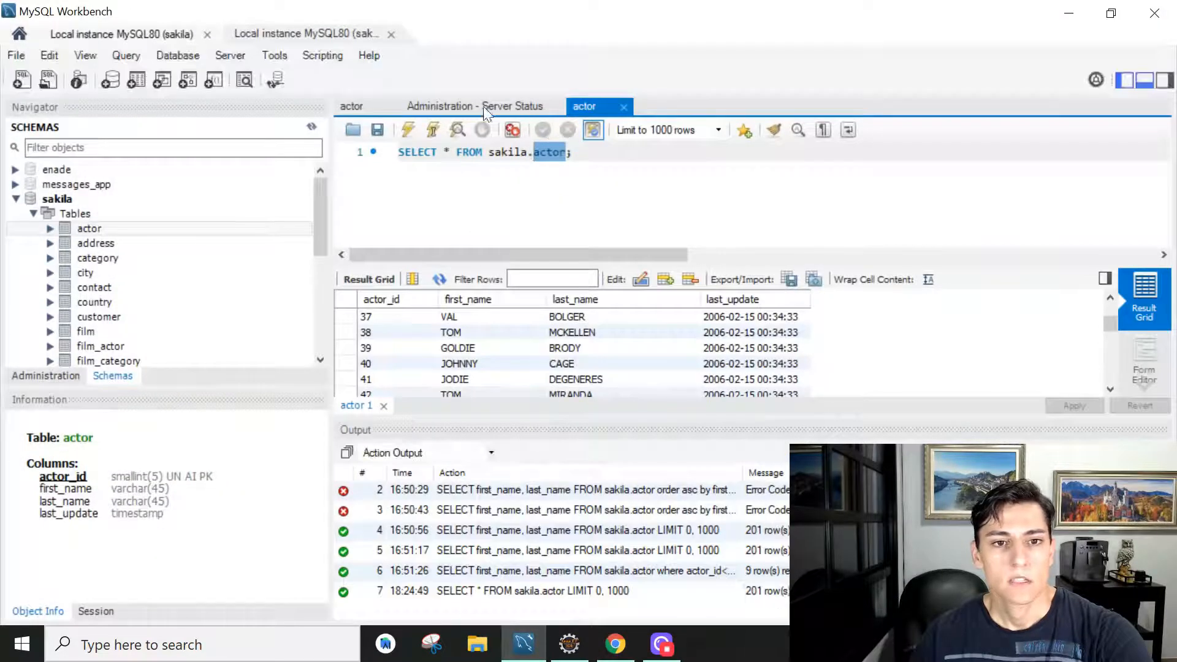
Show the actor_id<10 query, highlight the limit 10, and return to Eclipse
left_click(351, 106)
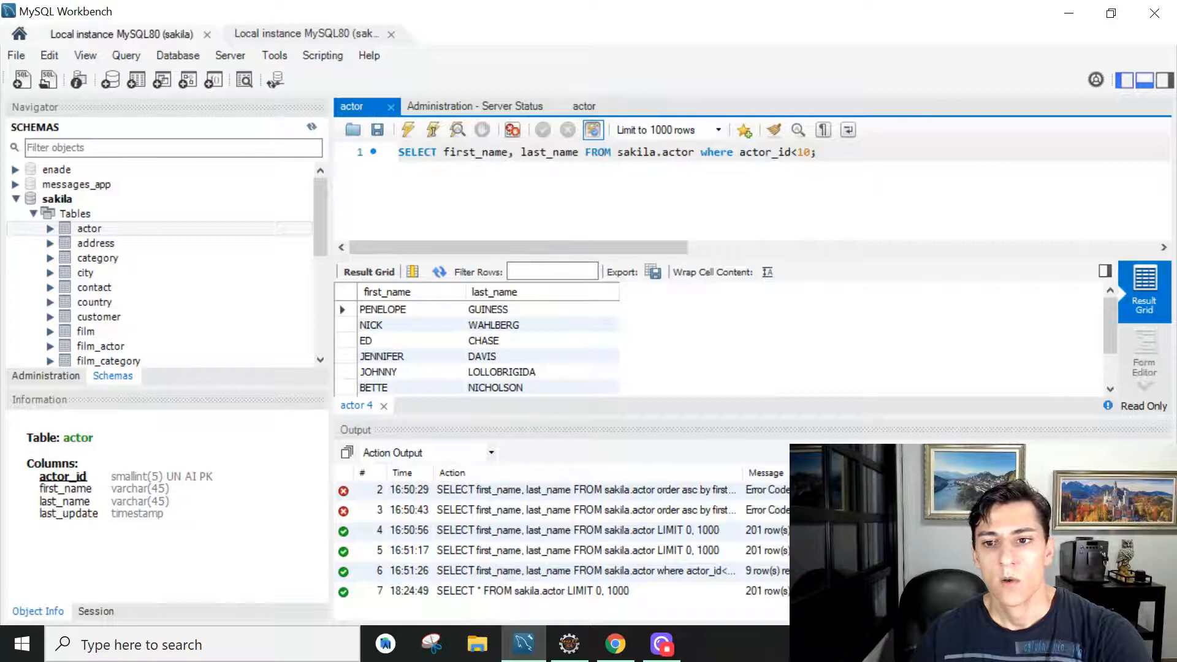
double_click(803, 151)
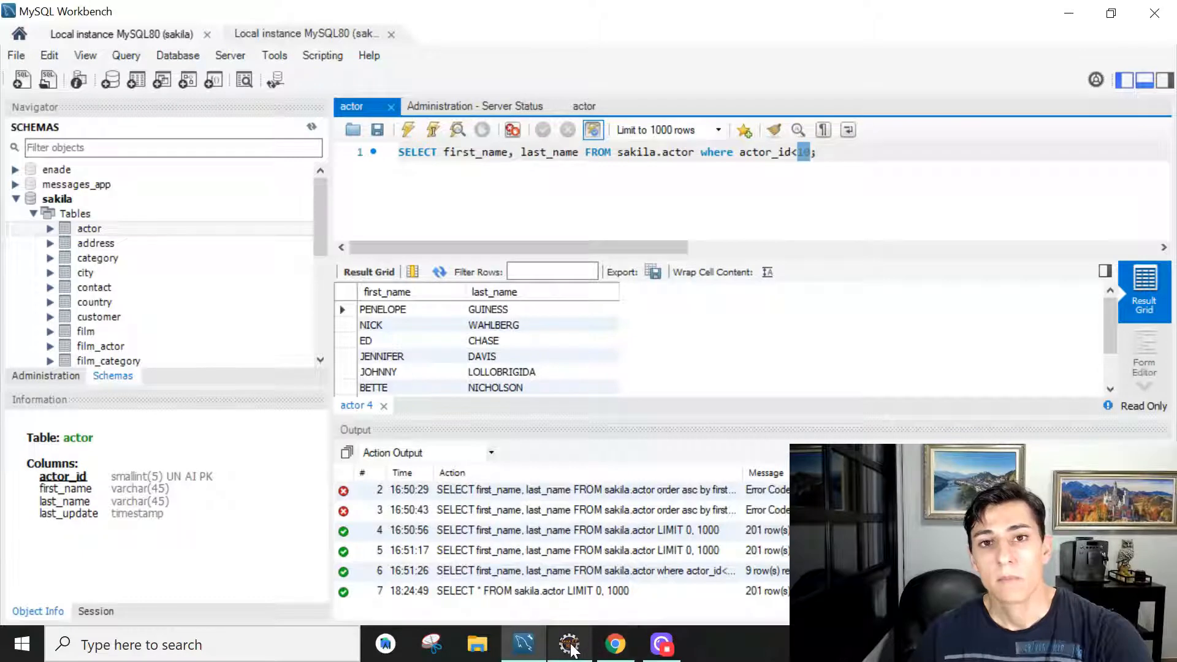
left_click(569, 644)
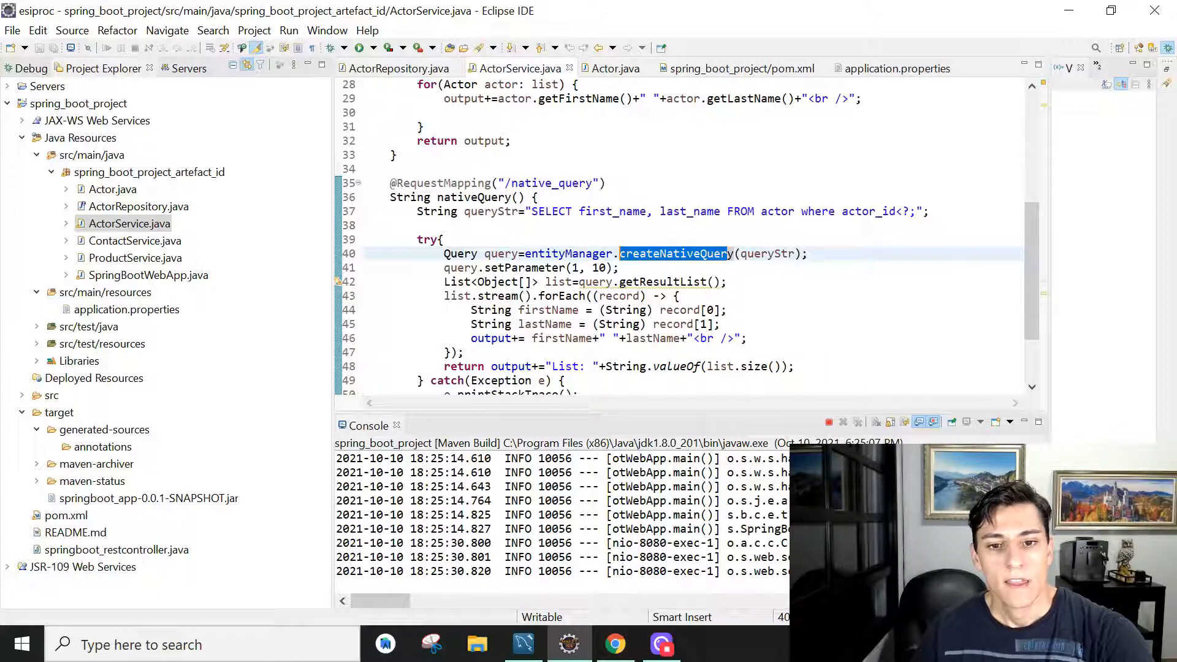
Highlight getResultList and record[0] in the native query method, then return to Workbench
double_click(665, 281)
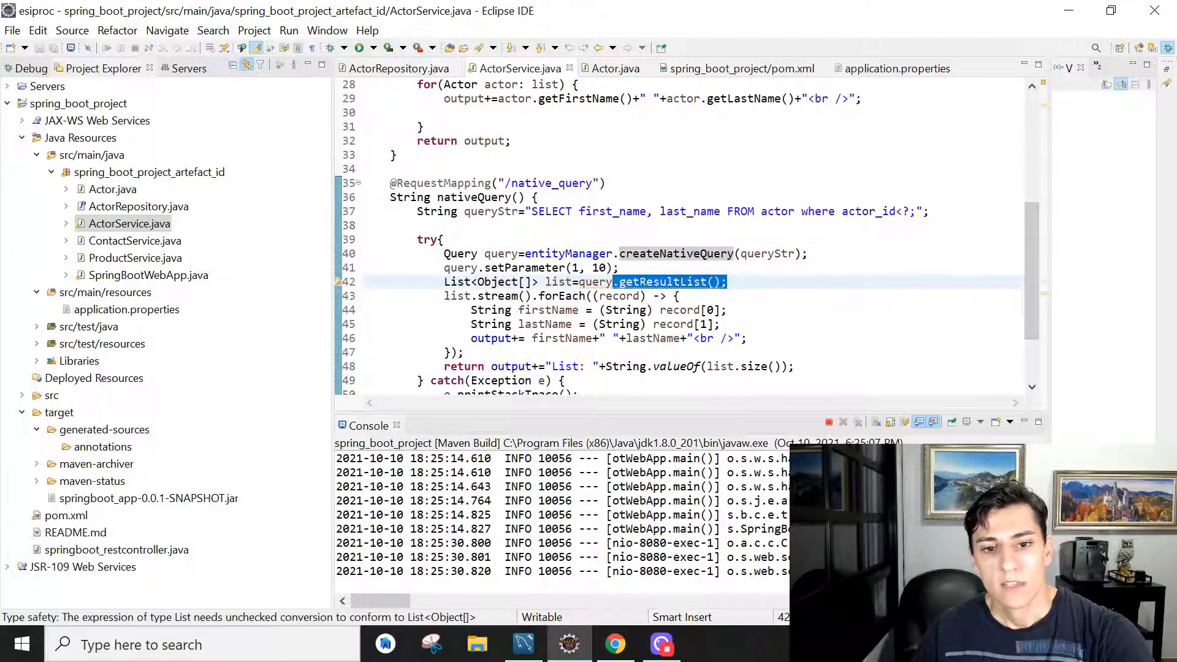
scroll("down", 3)
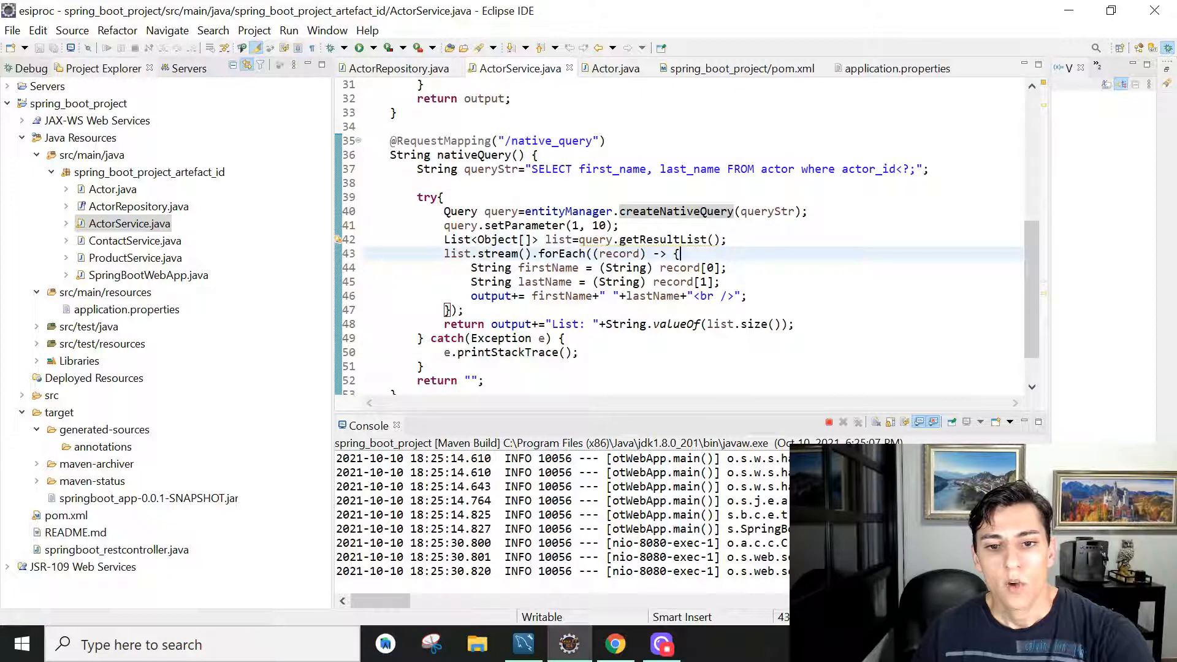
double_click(691, 268)
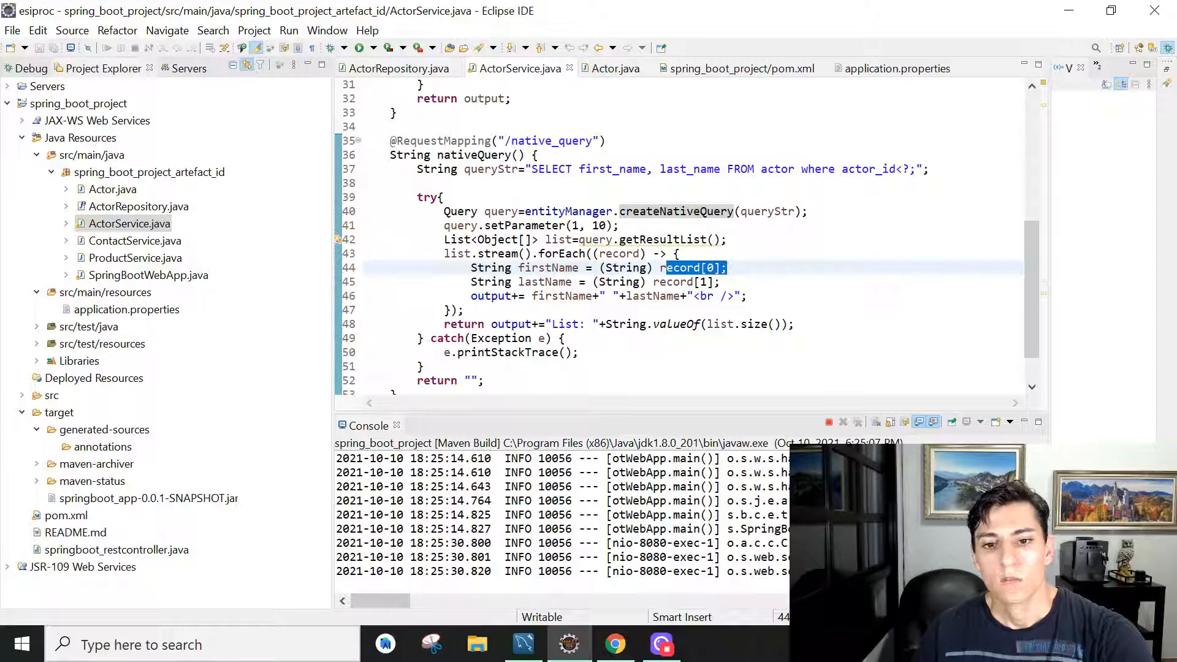
double_click(600, 225)
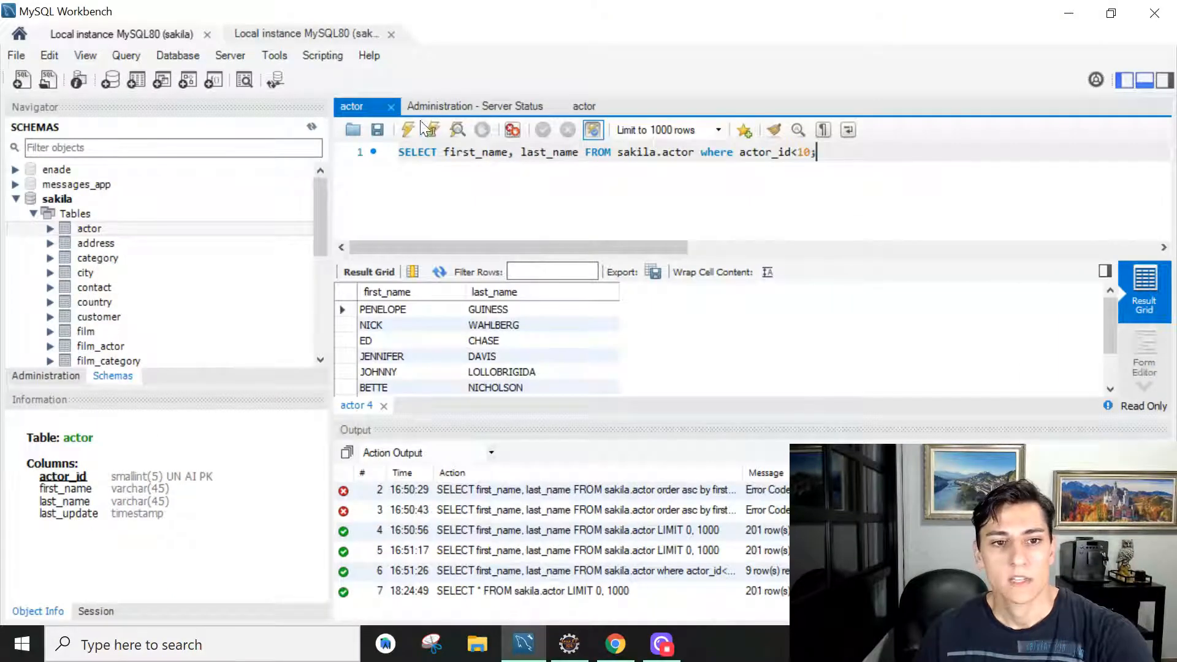
Execute the actor_id<10 query returning 9 rows, then return to Eclipse via Chrome
left_click(406, 130)
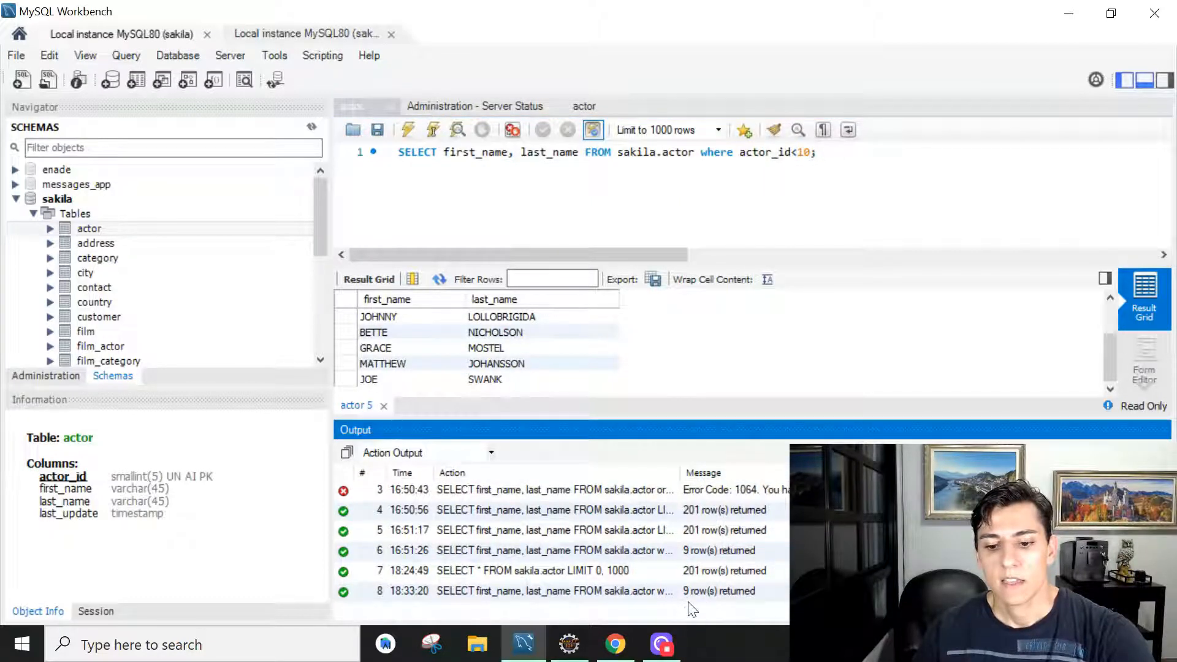
mouse_move(523, 644)
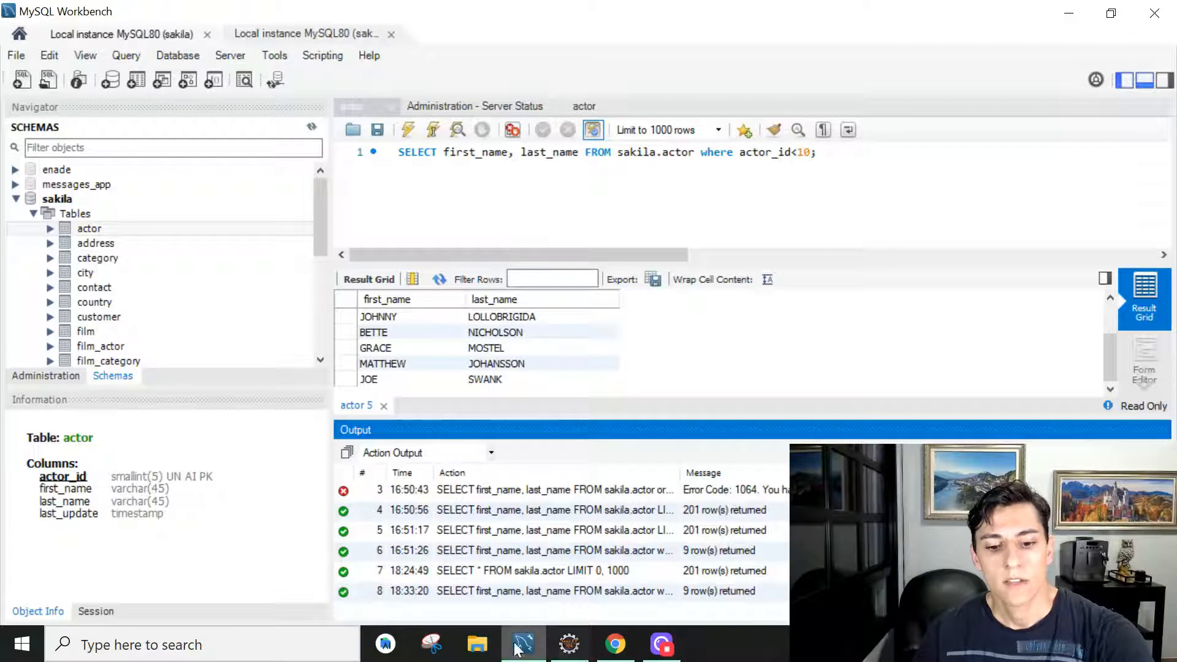
left_click(614, 645)
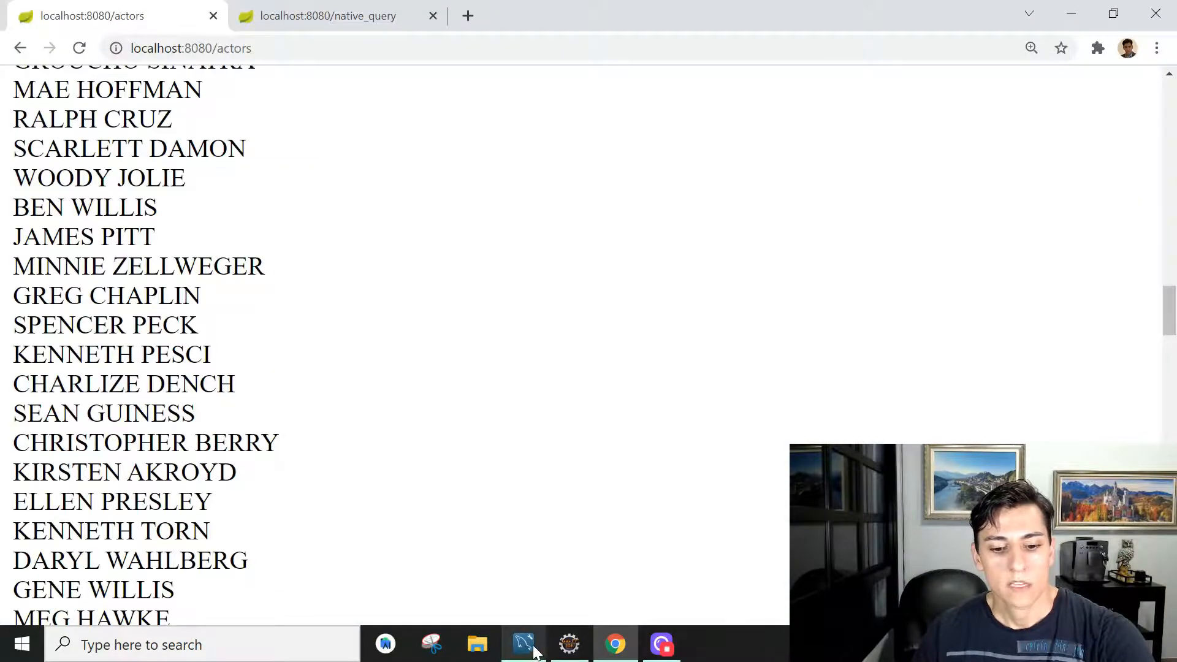
left_click(568, 644)
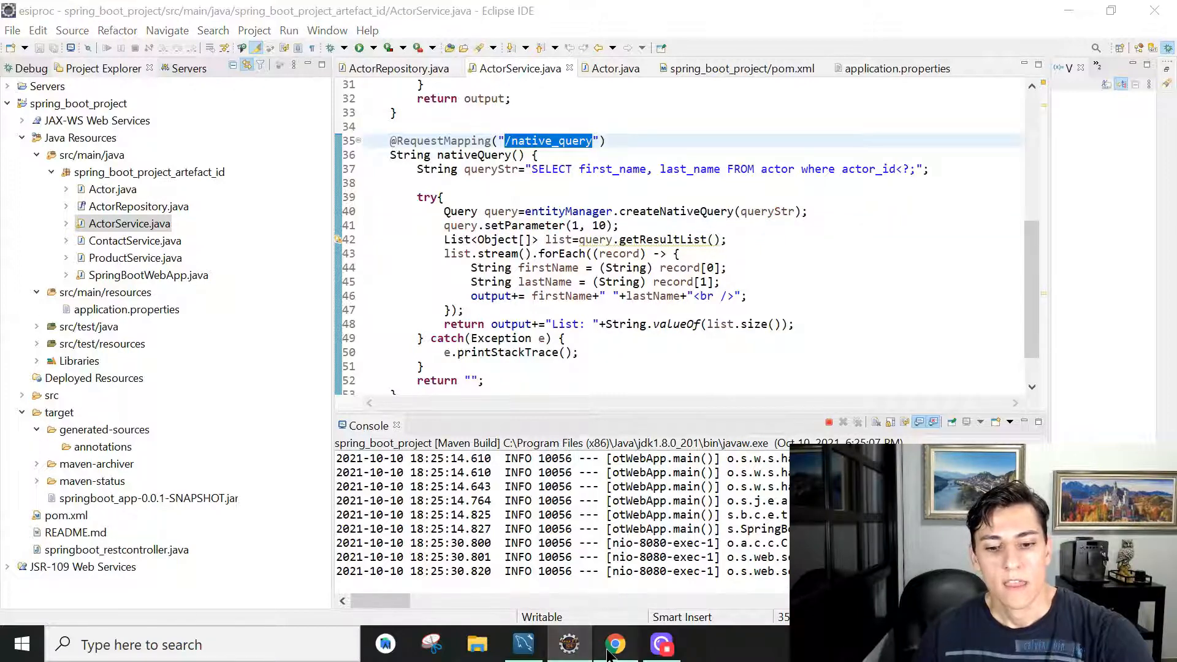
View the localhost:8080/native_query page showing nine actor names and 'List: 9', then return to Eclipse
left_click(614, 644)
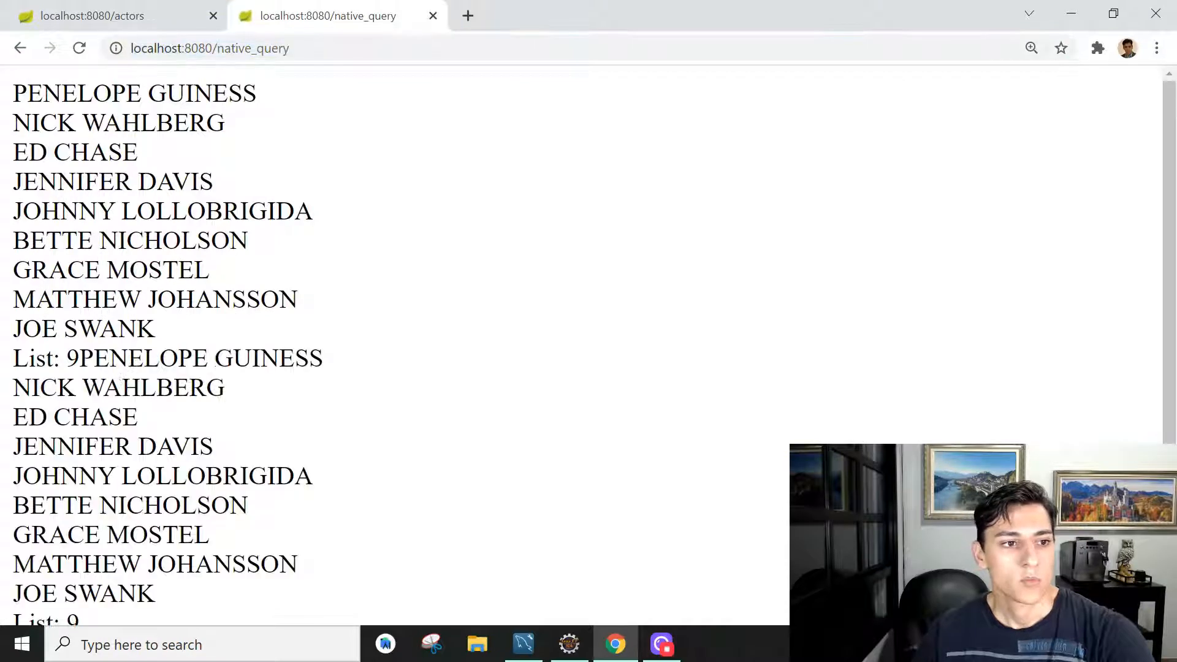
left_click(210, 48)
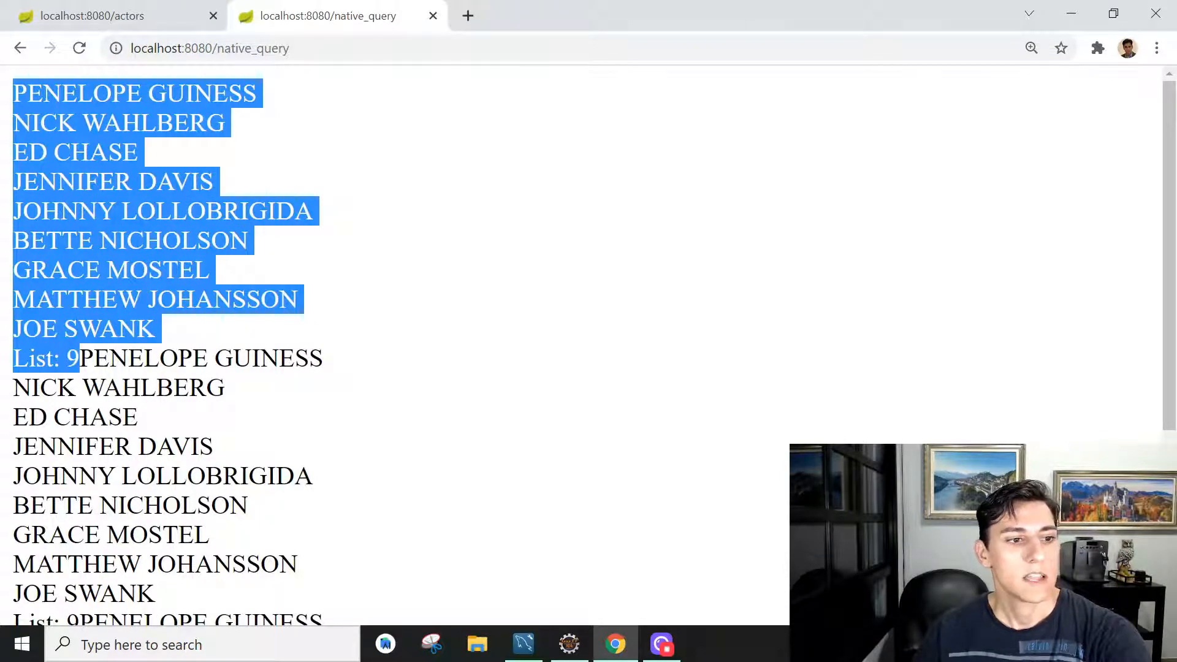
scroll("down", 3)
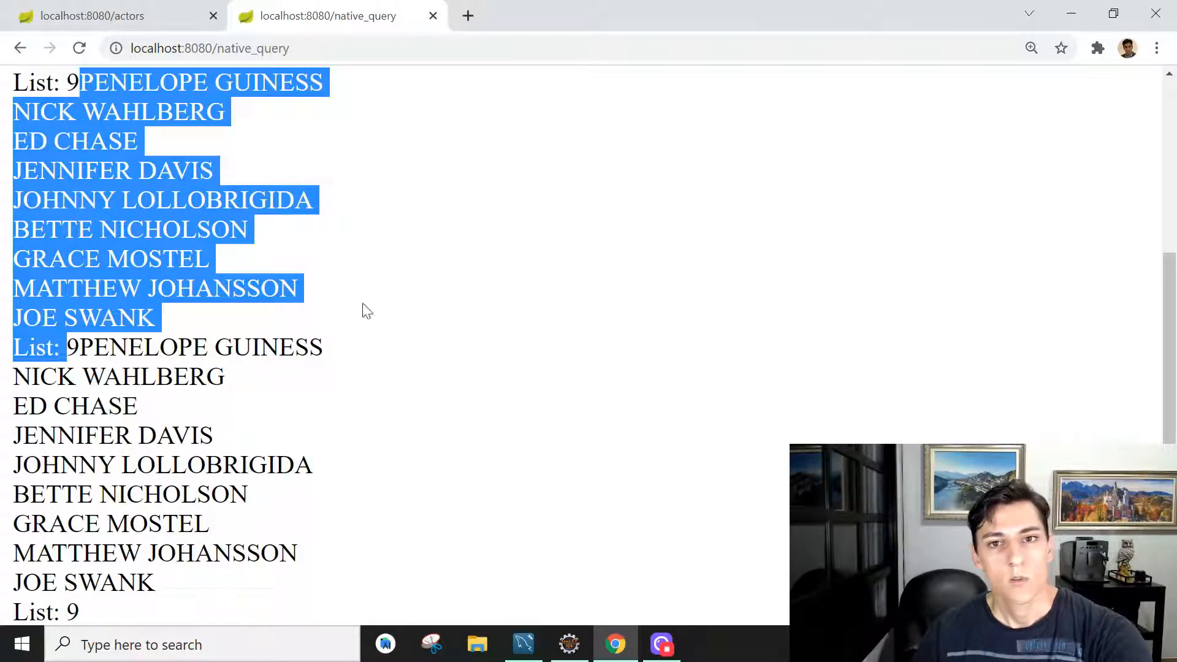
left_click(568, 644)
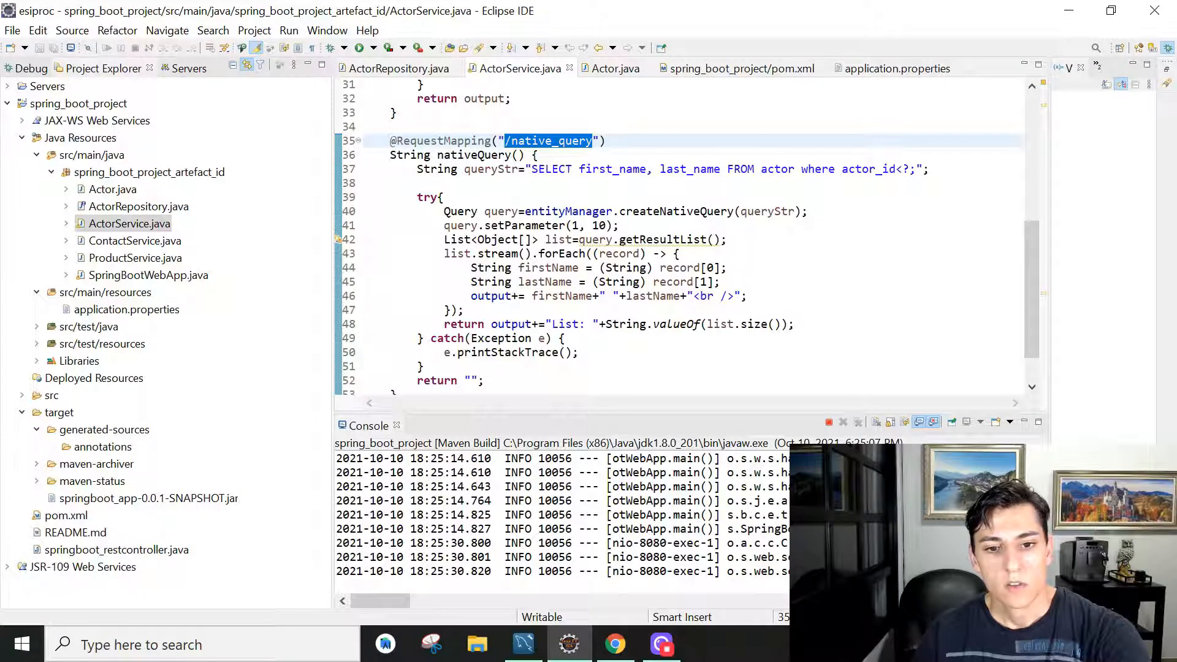